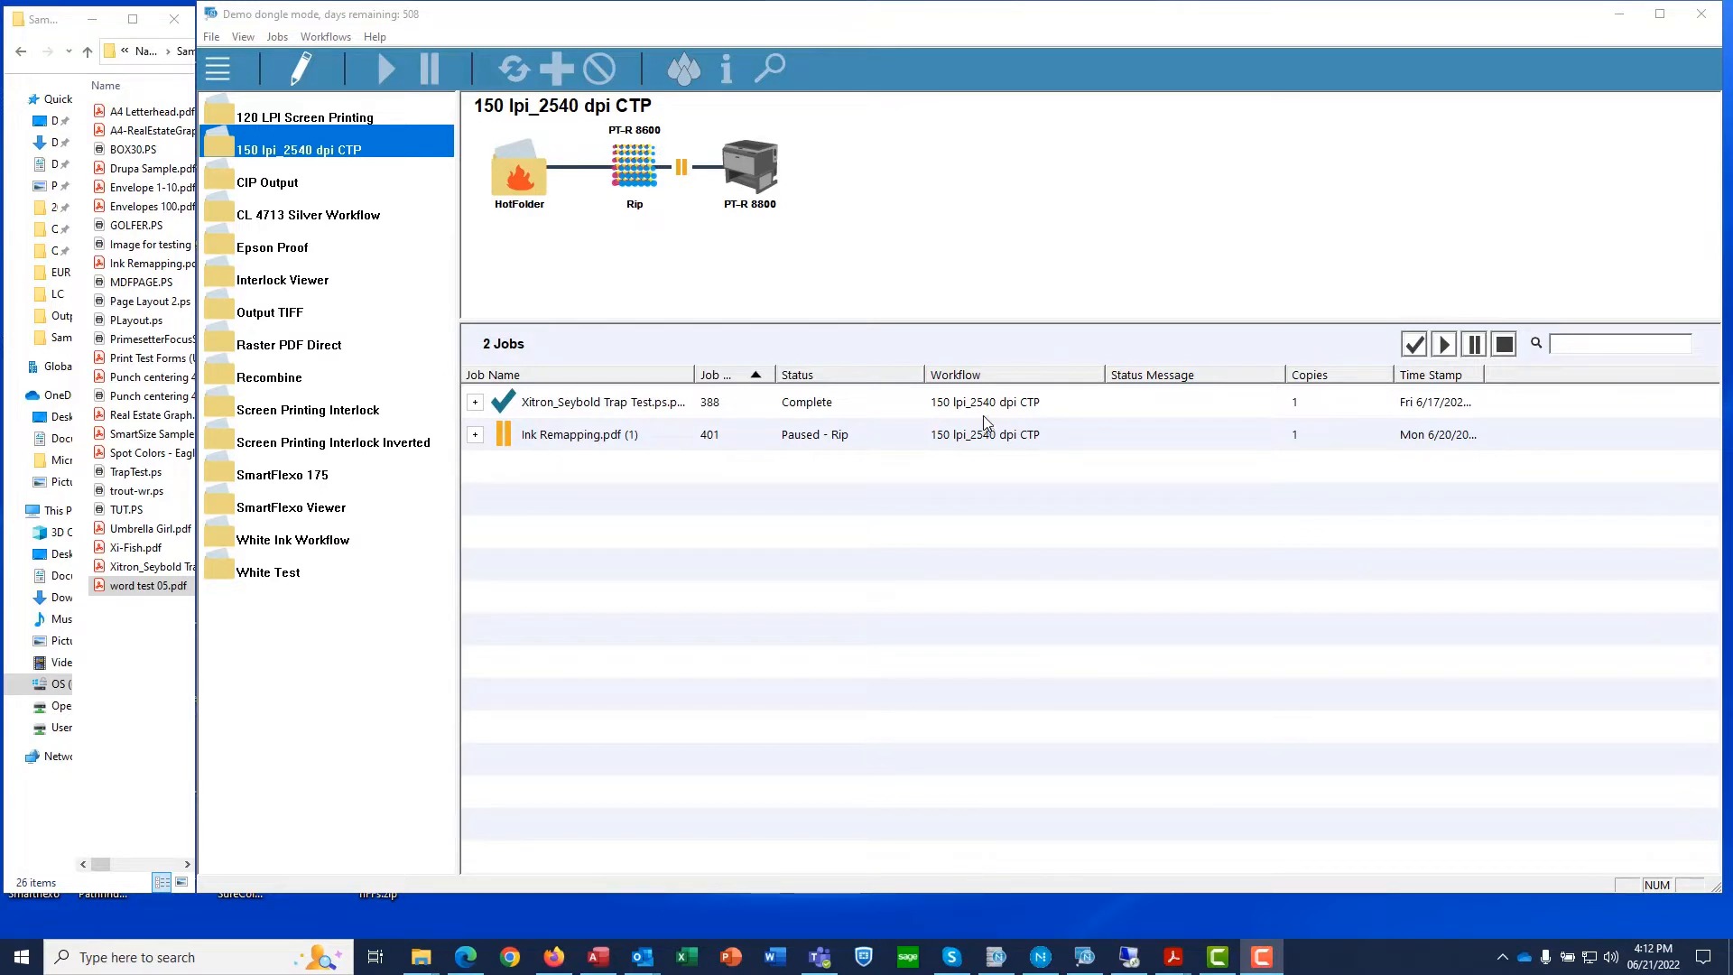
mouse_move(727, 279)
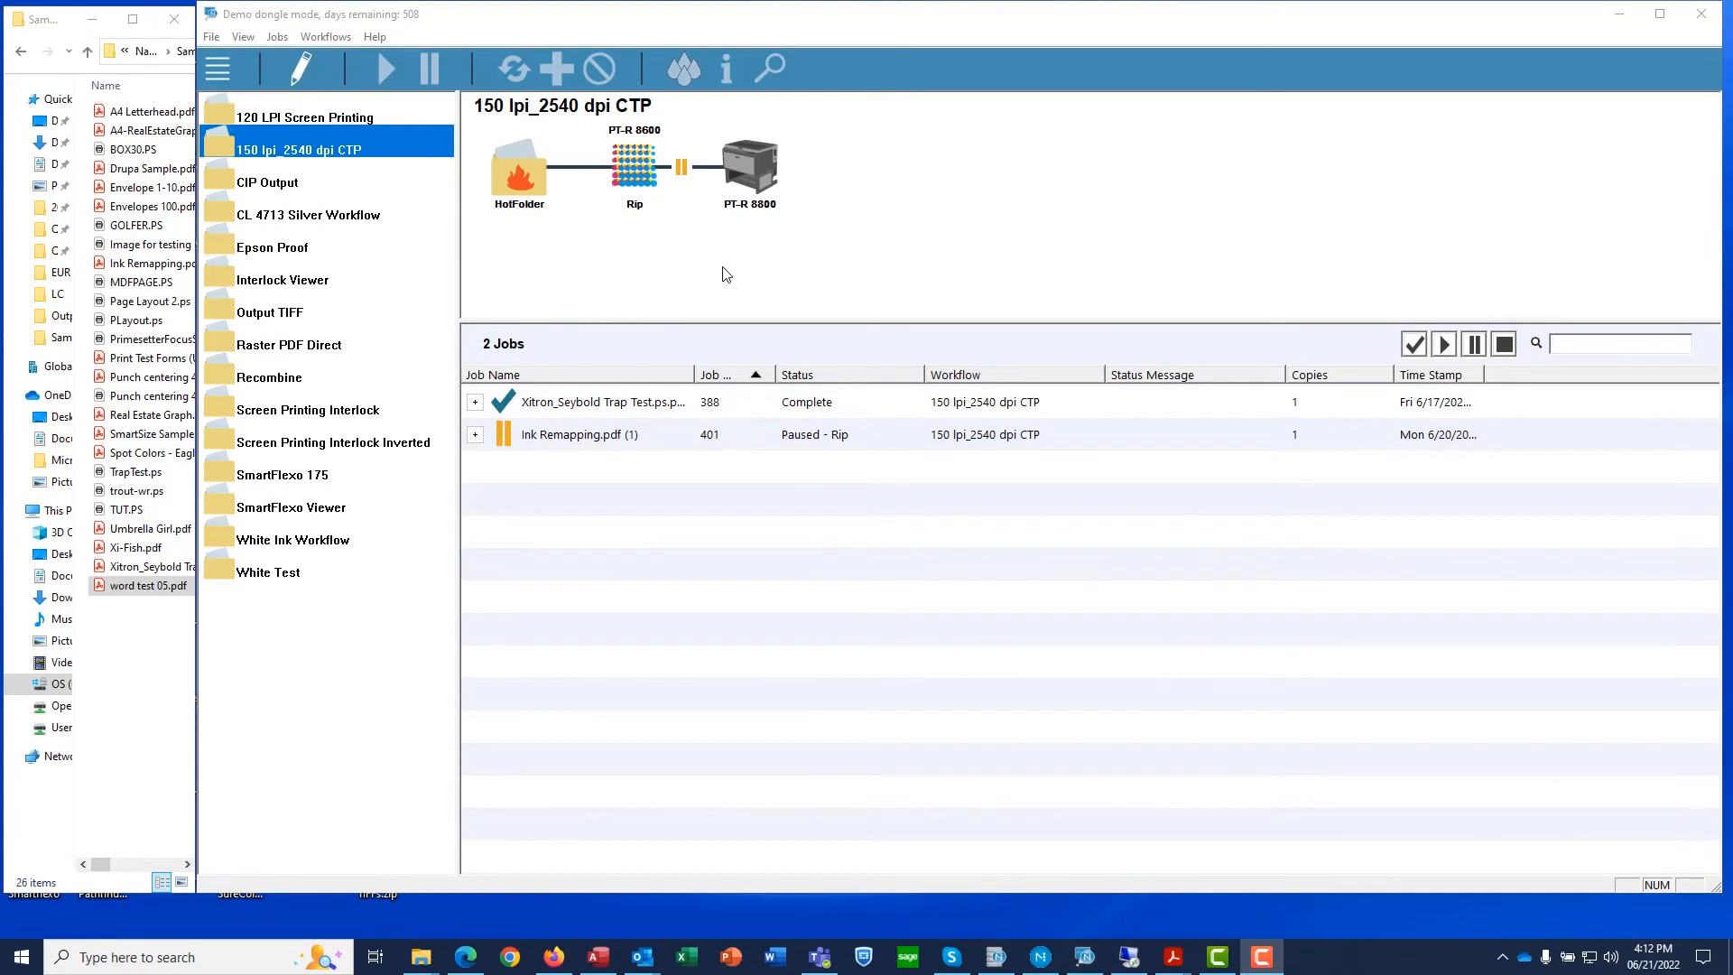
mouse_move(545, 250)
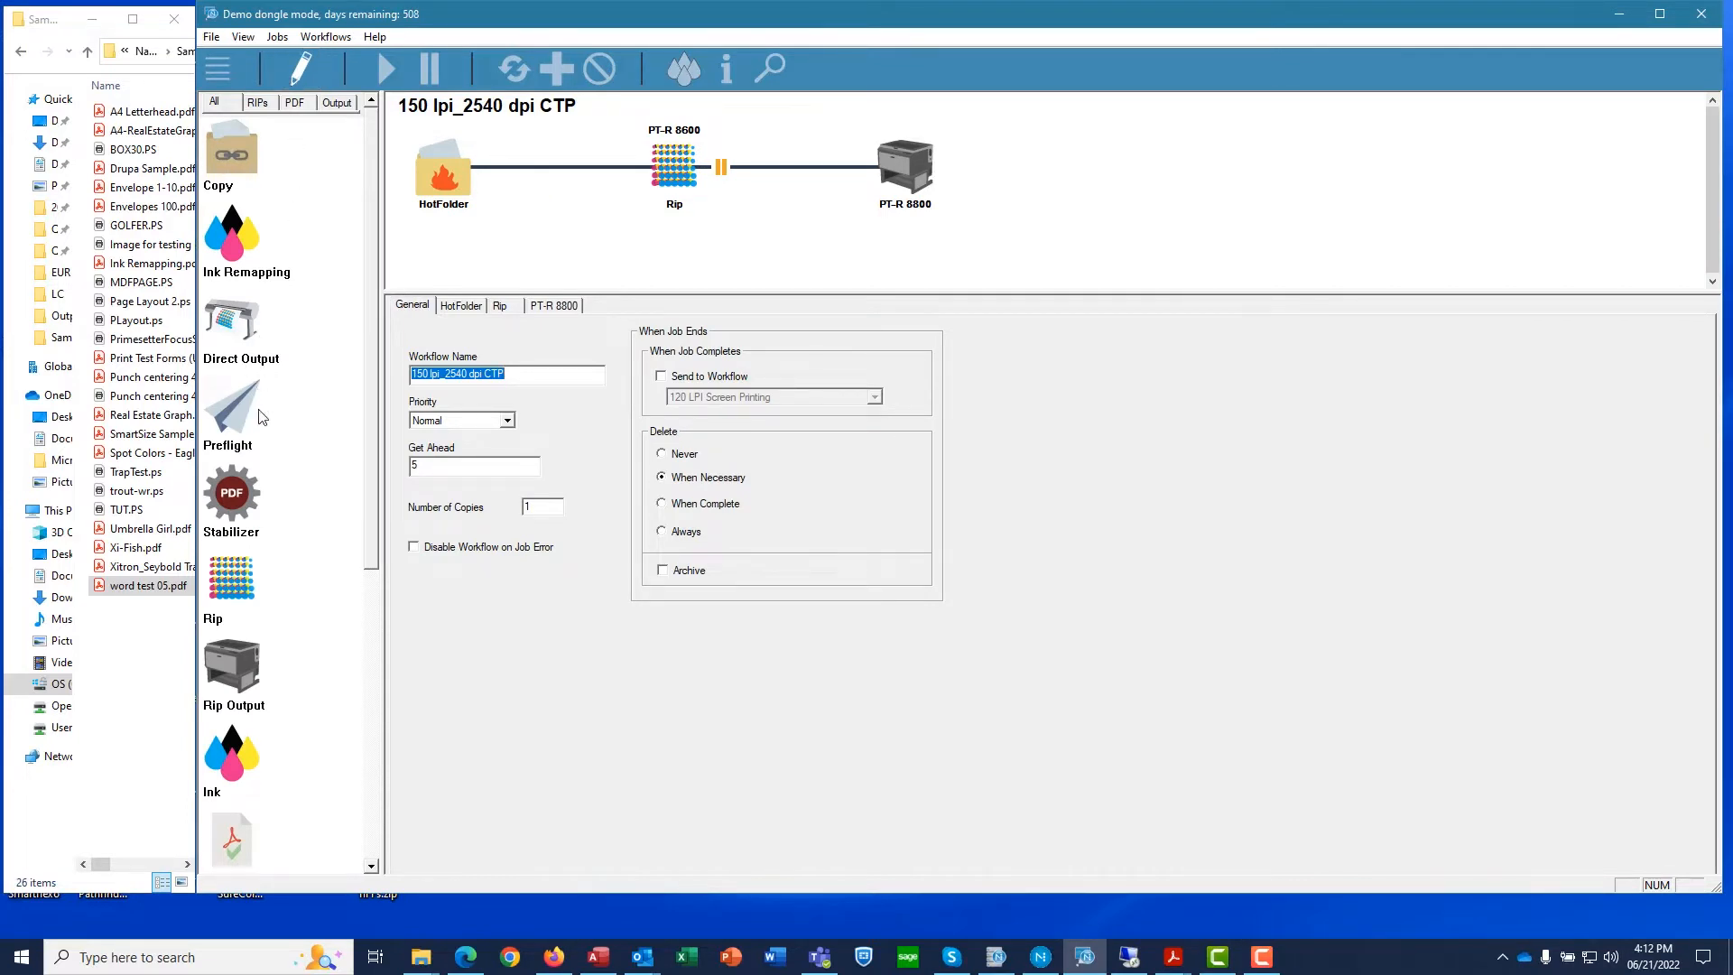
- Insert a Preflight action between HotFolder and Rip and enable Pause After
drag(232, 414, 542, 166)
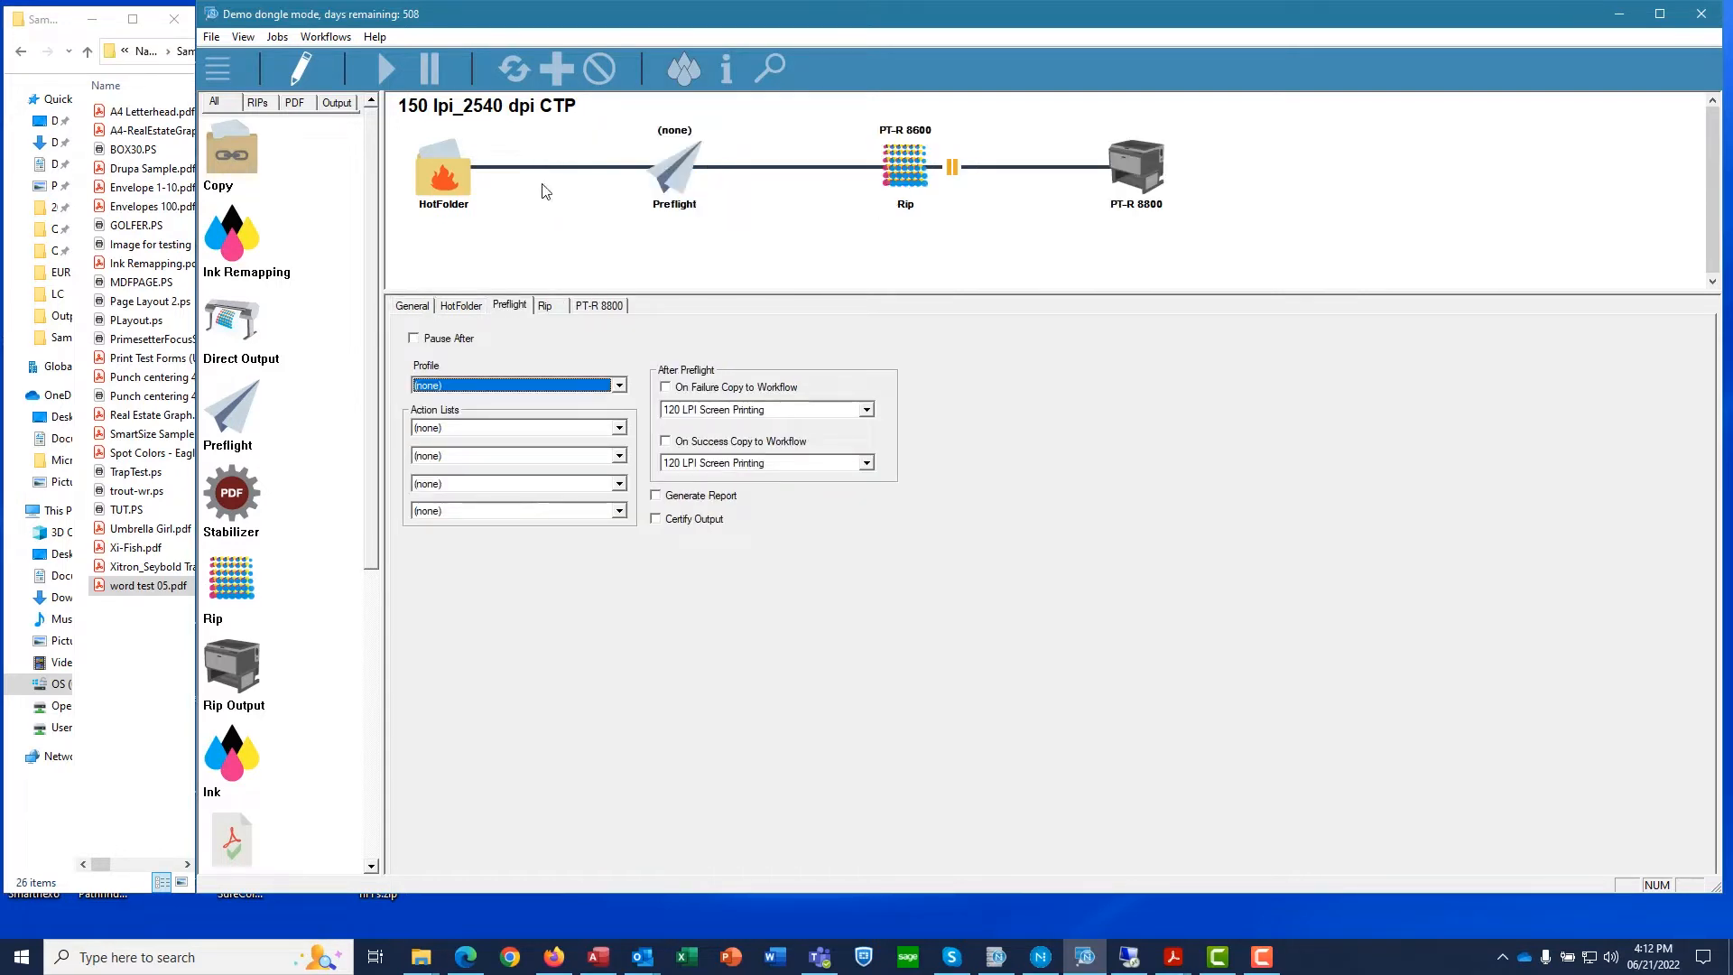
mouse_move(565, 407)
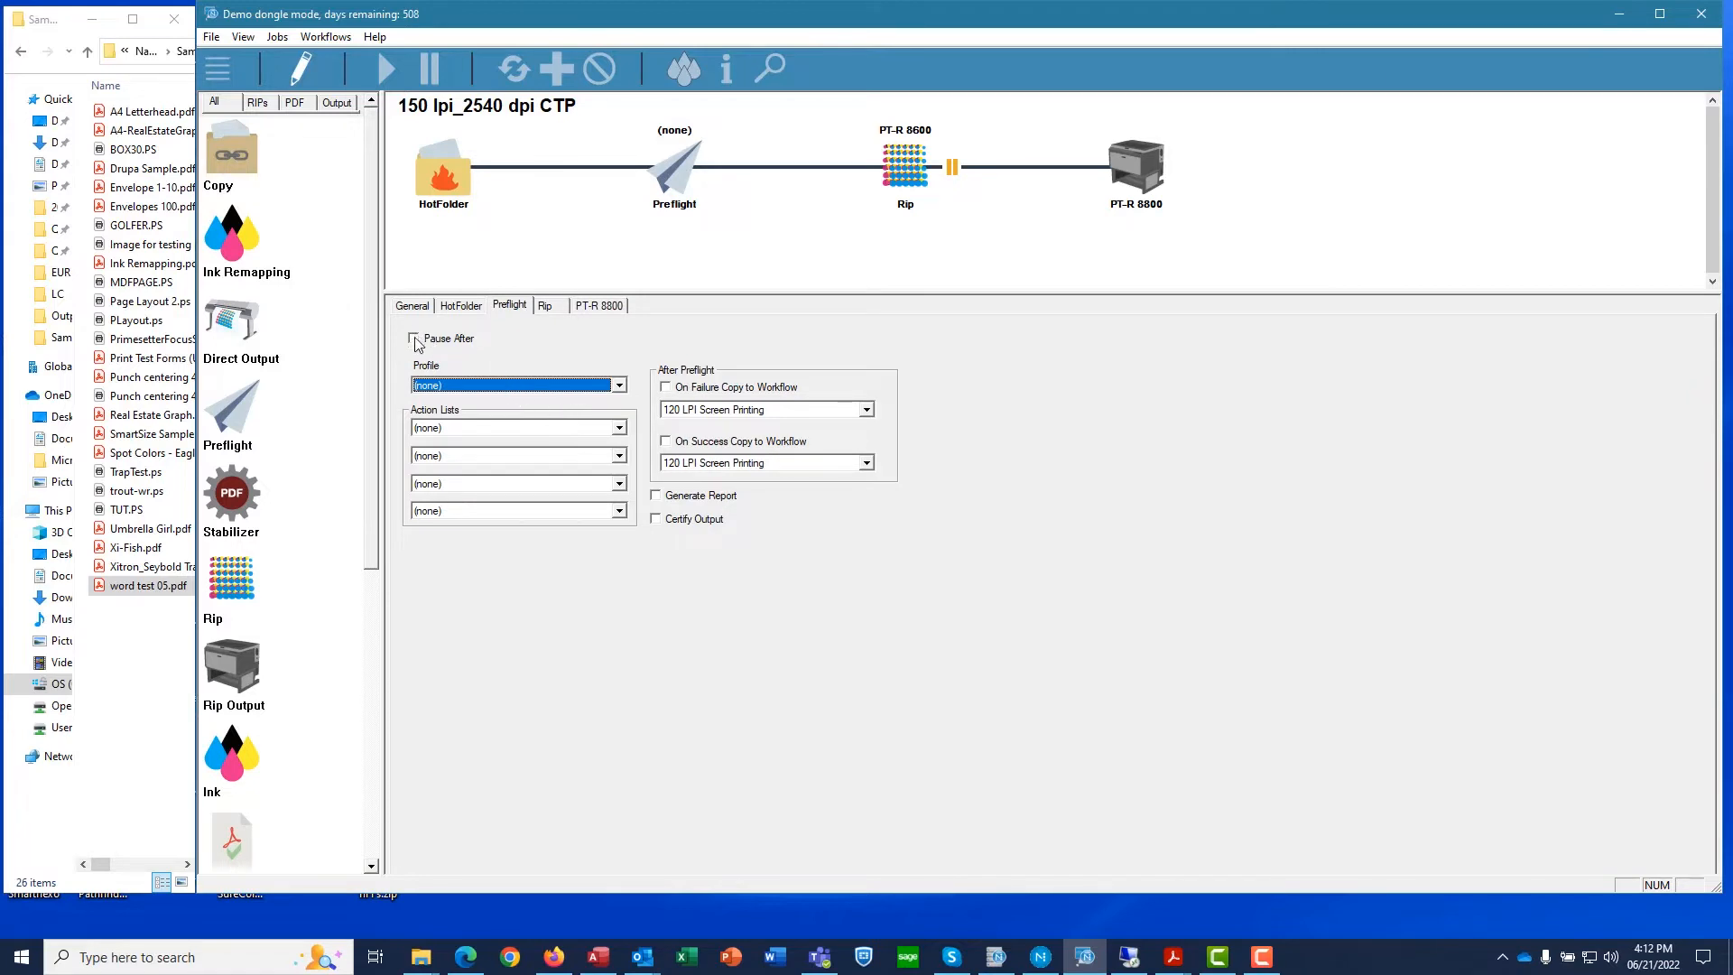
click(414, 339)
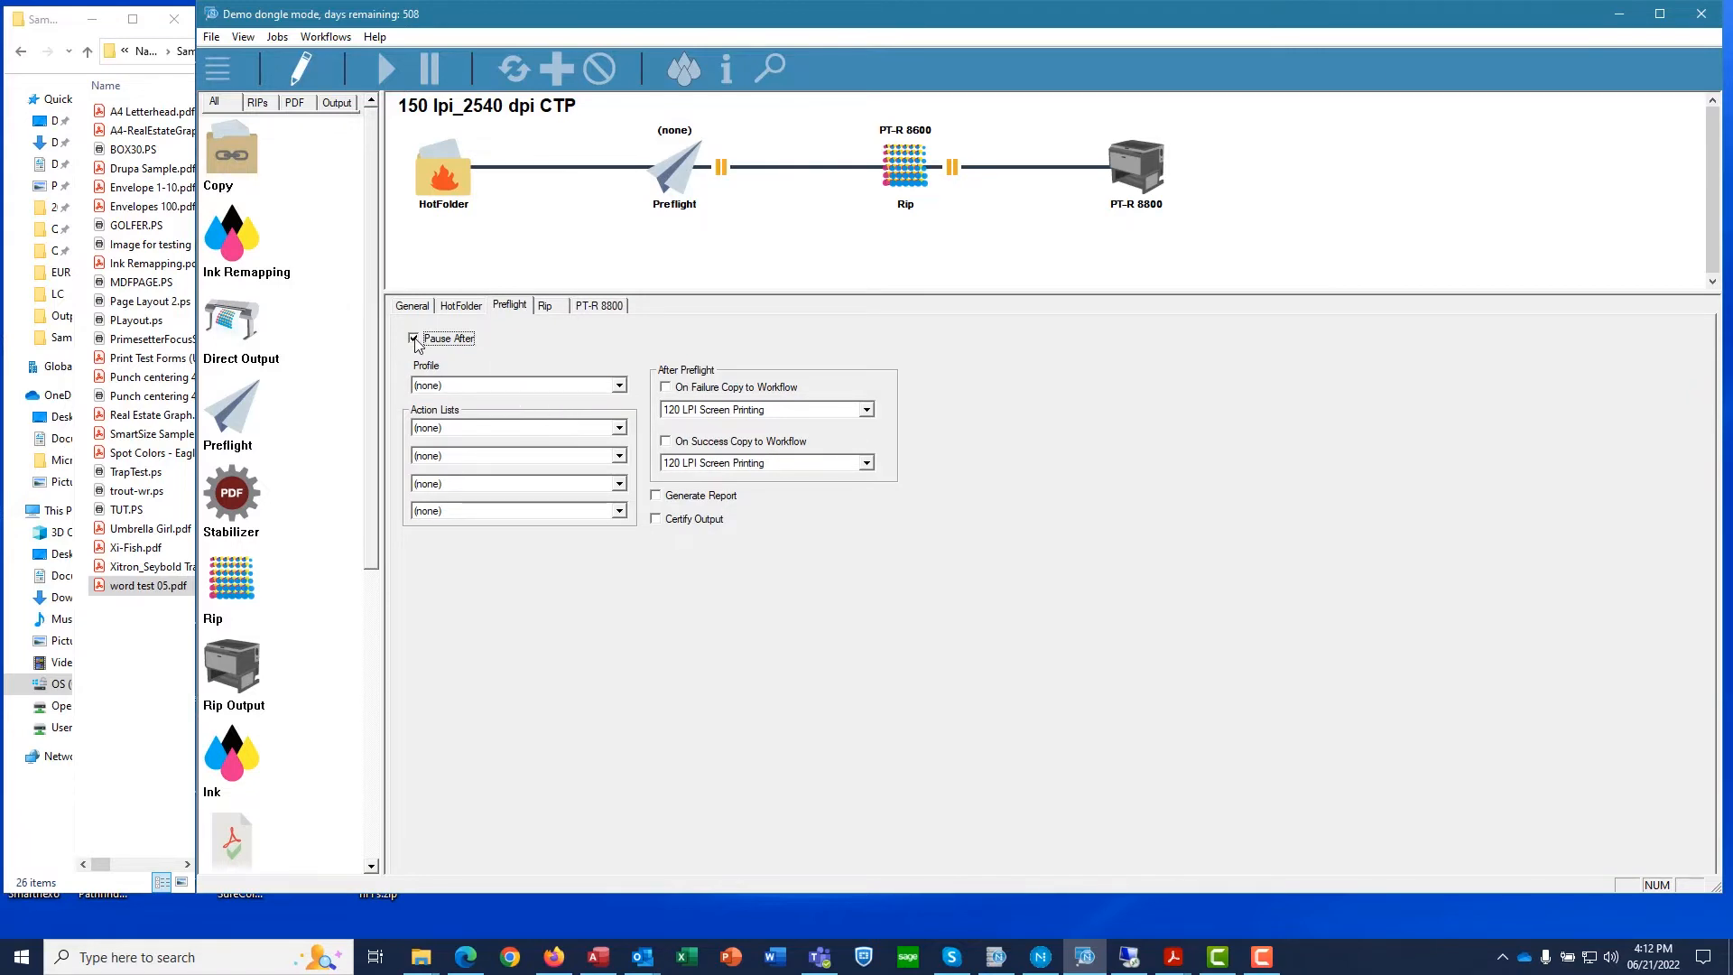
click(414, 338)
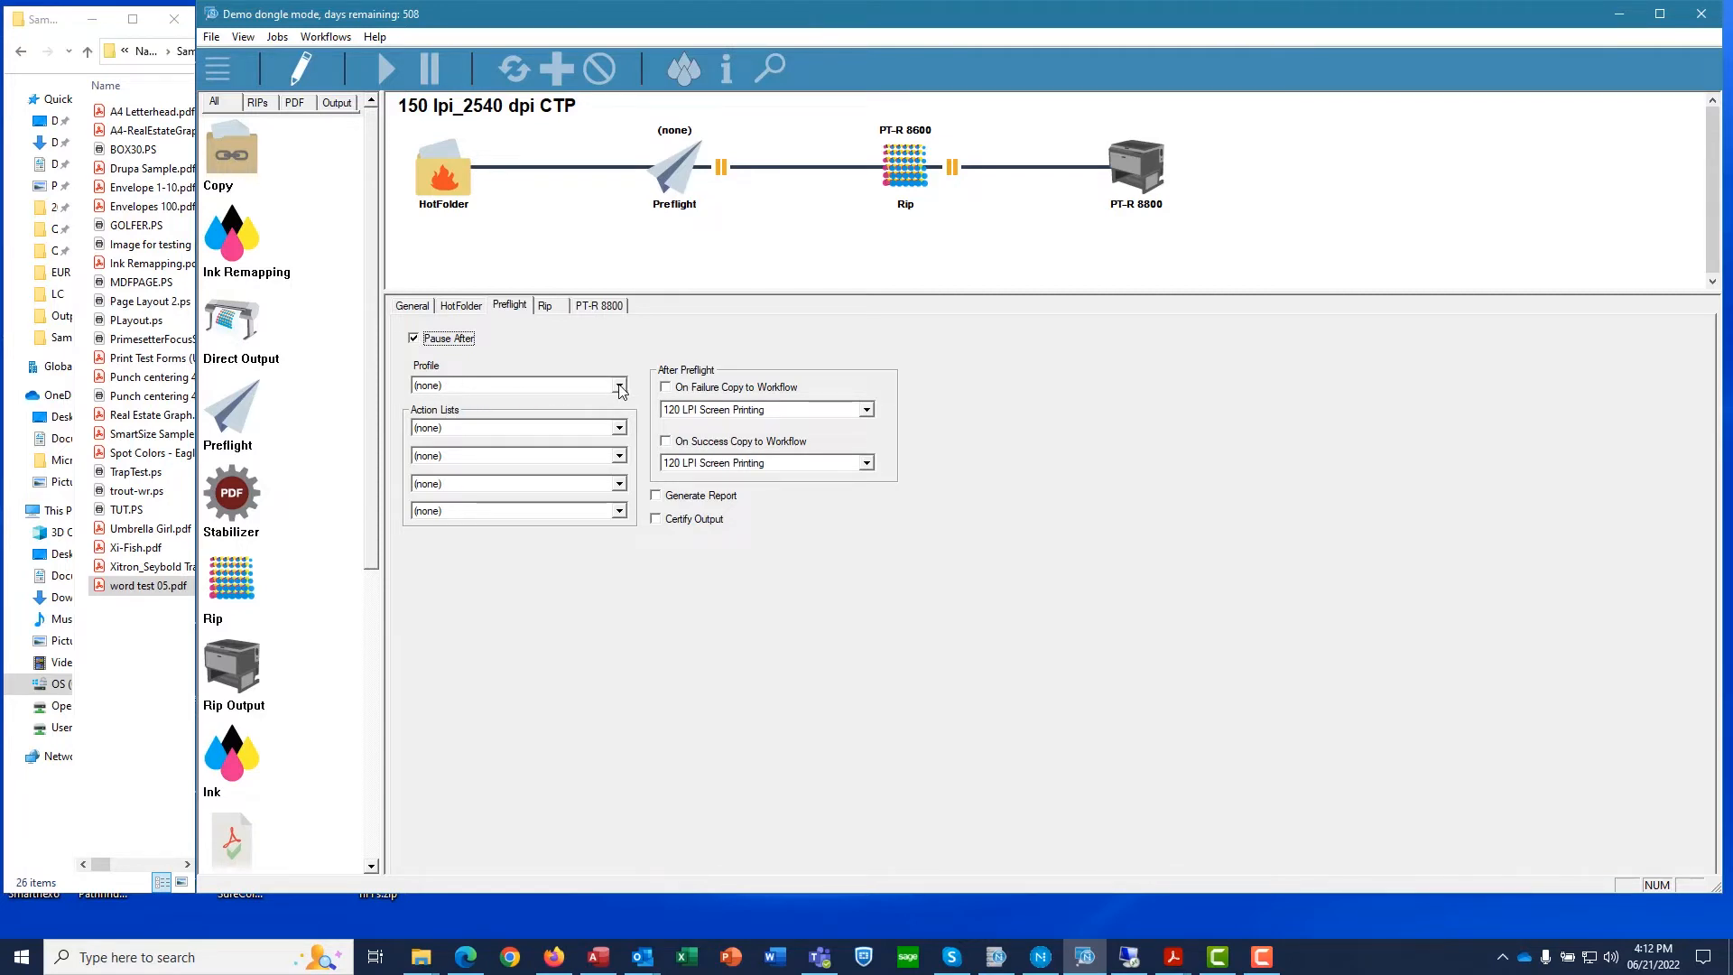
click(618, 385)
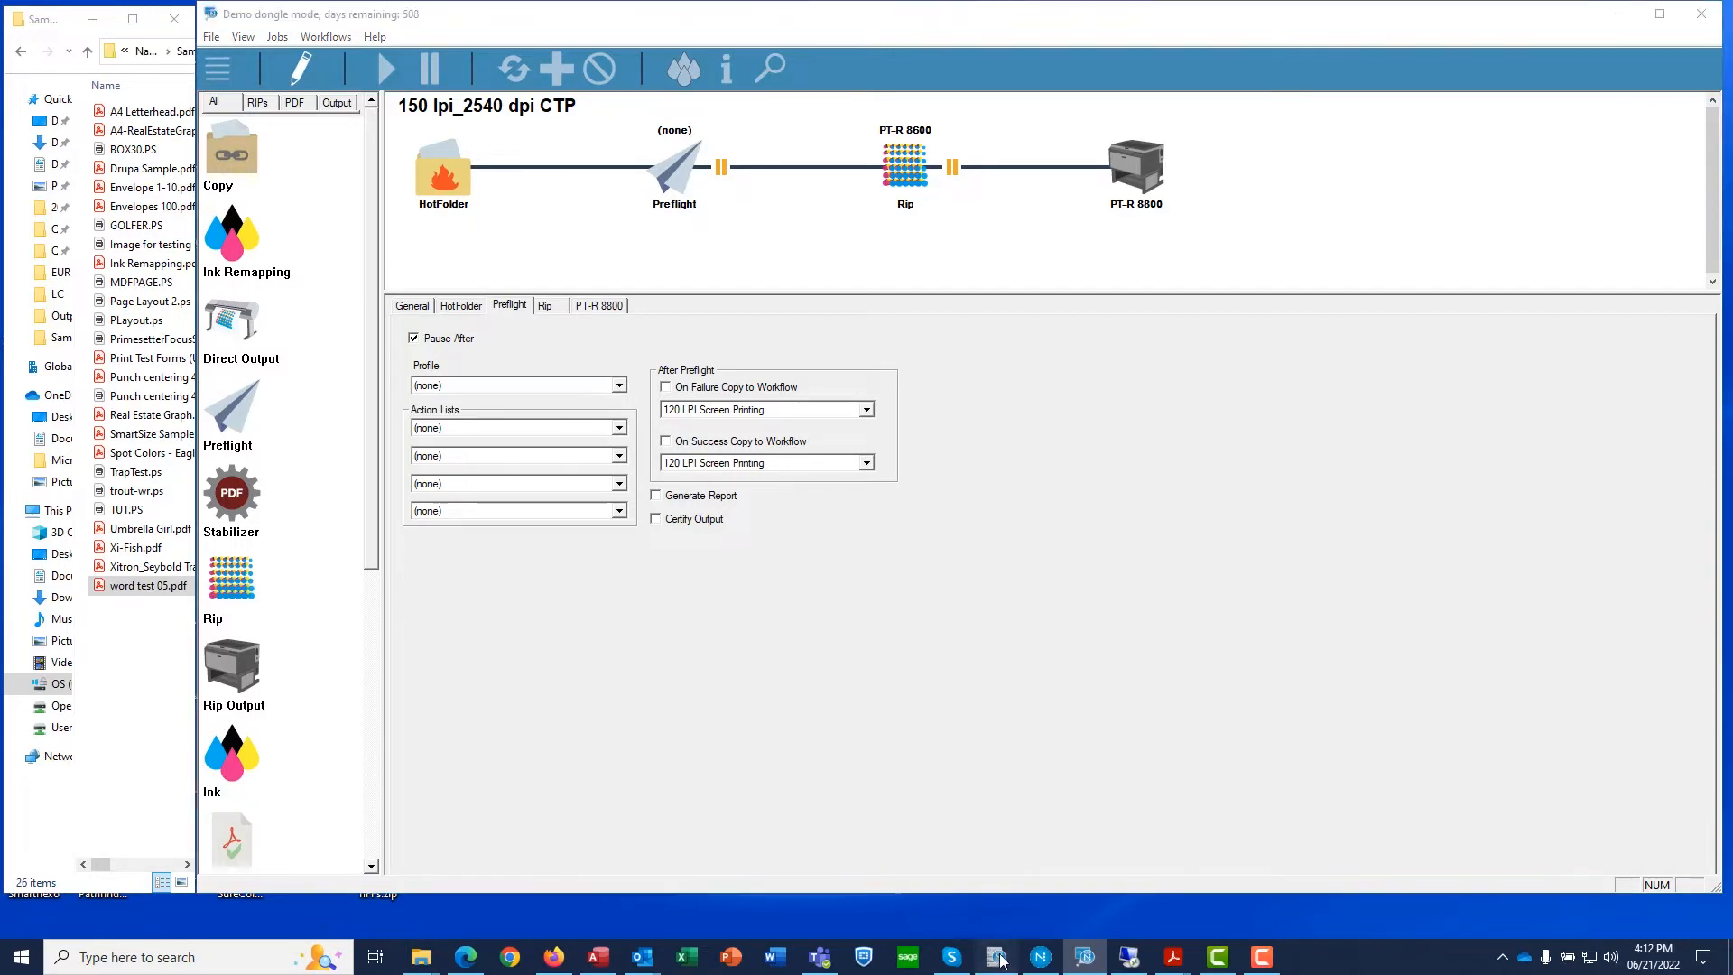
- Open Server Setup > Edit PDF Profile in Navigator Server
click(356, 139)
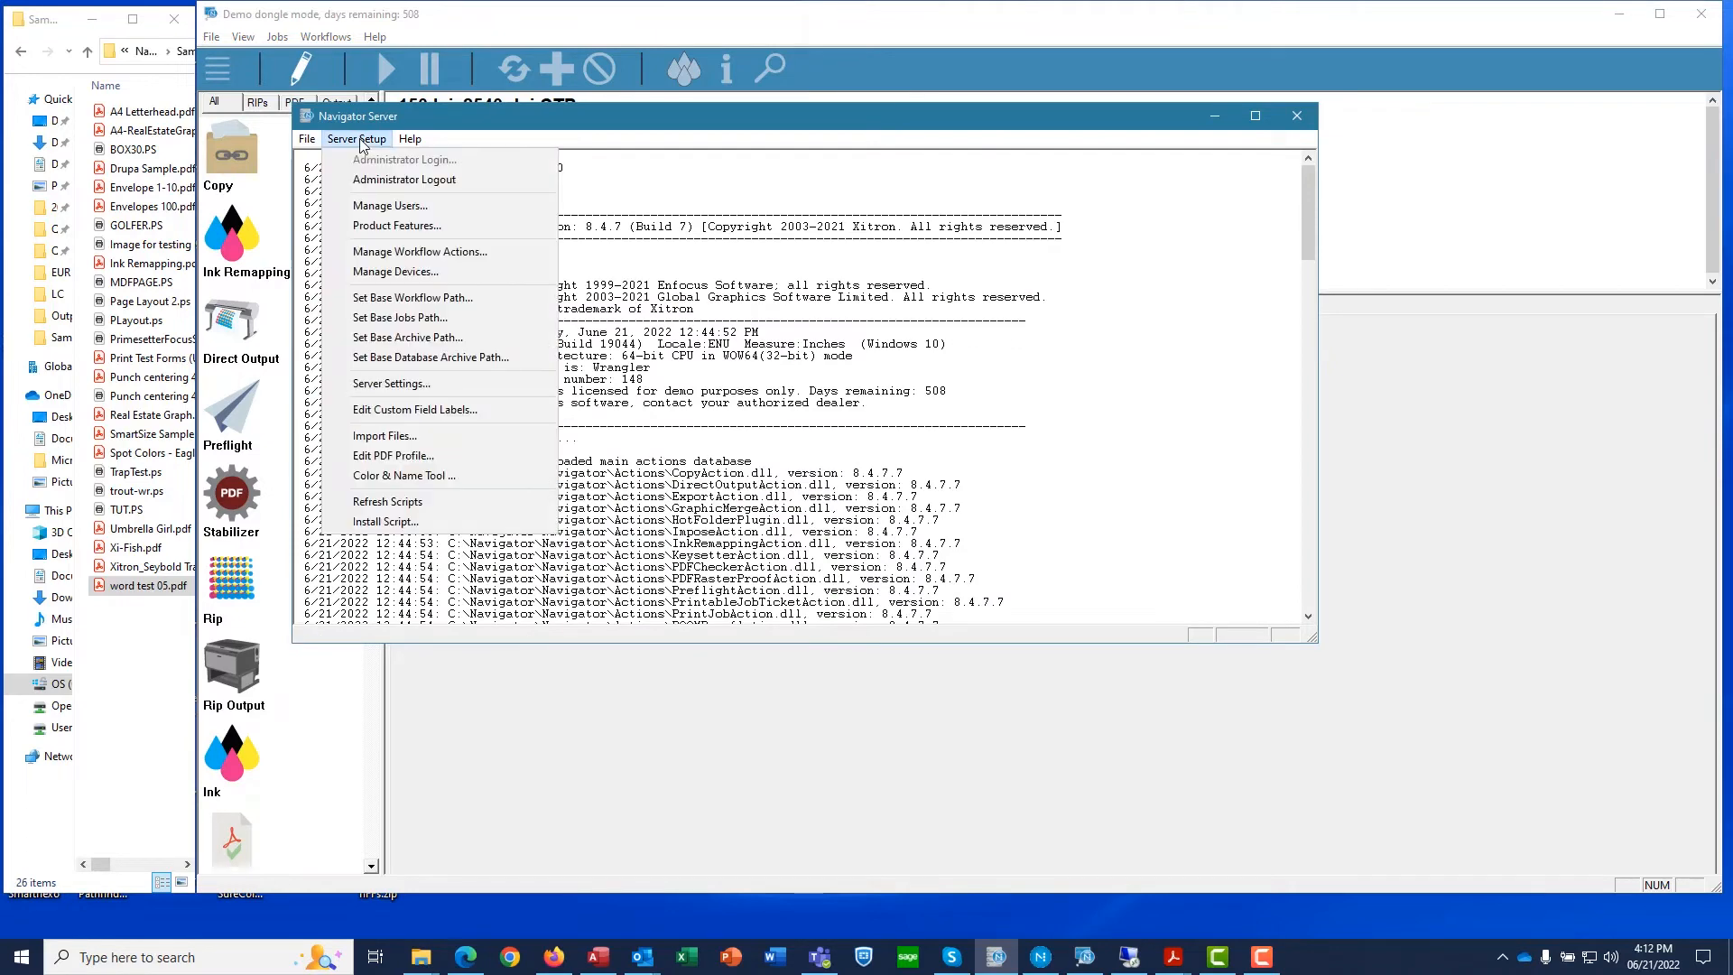
mouse_move(393, 455)
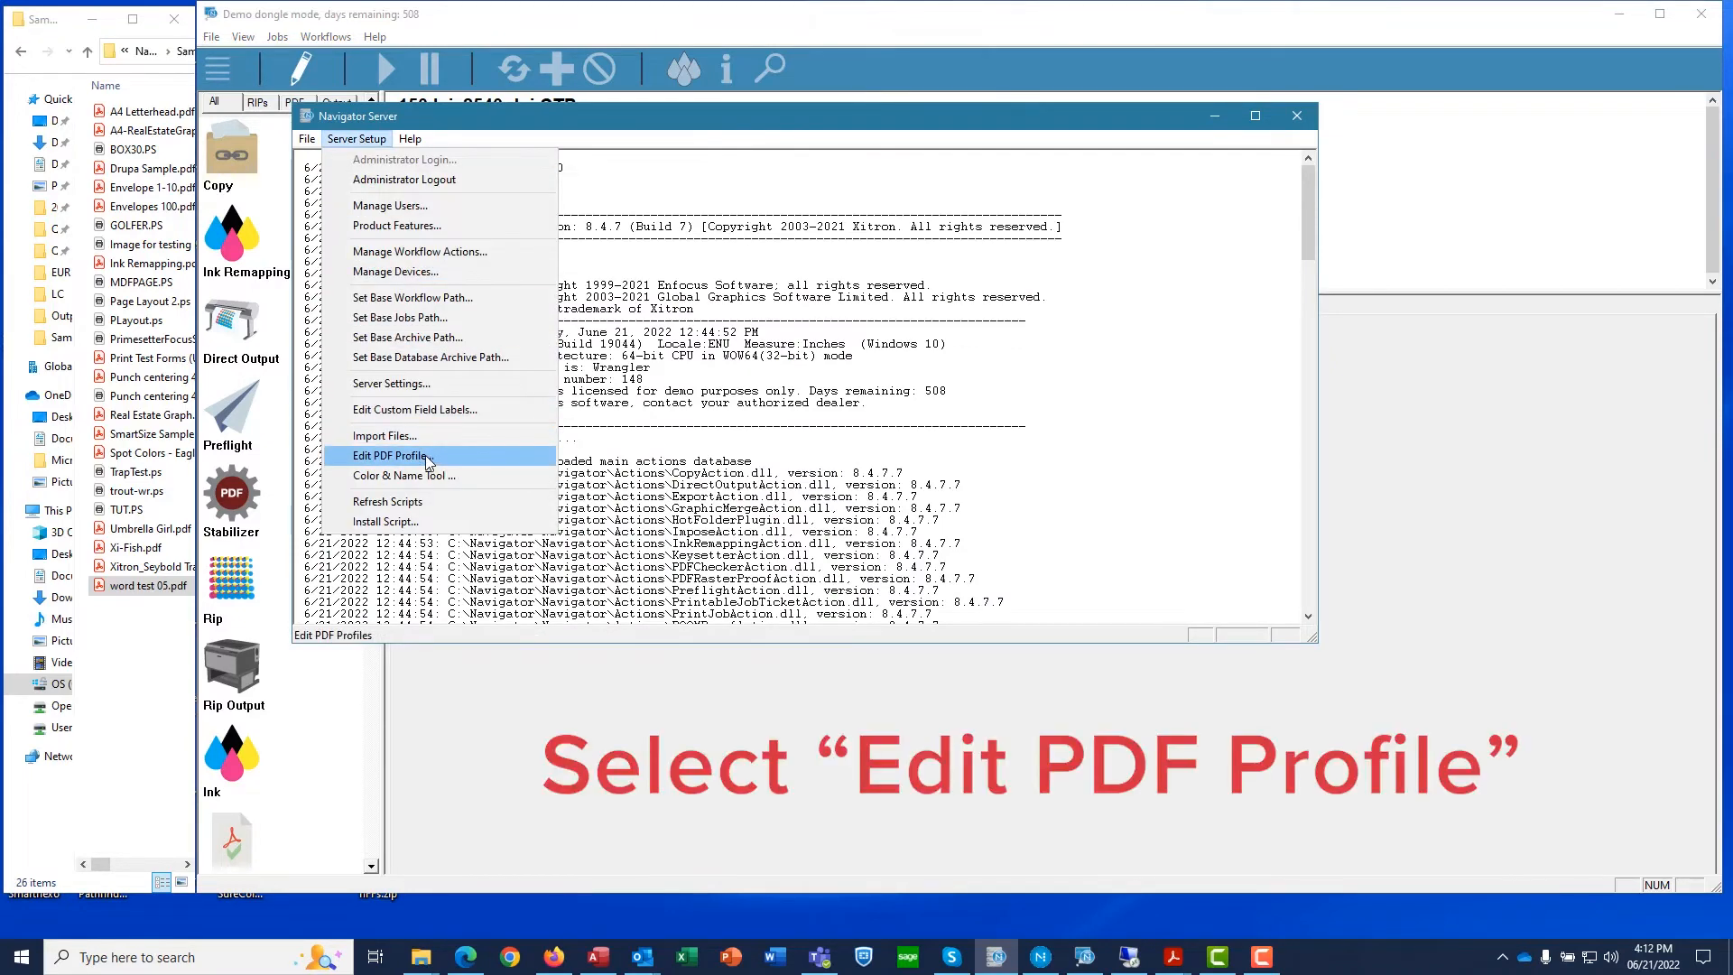
click(391, 455)
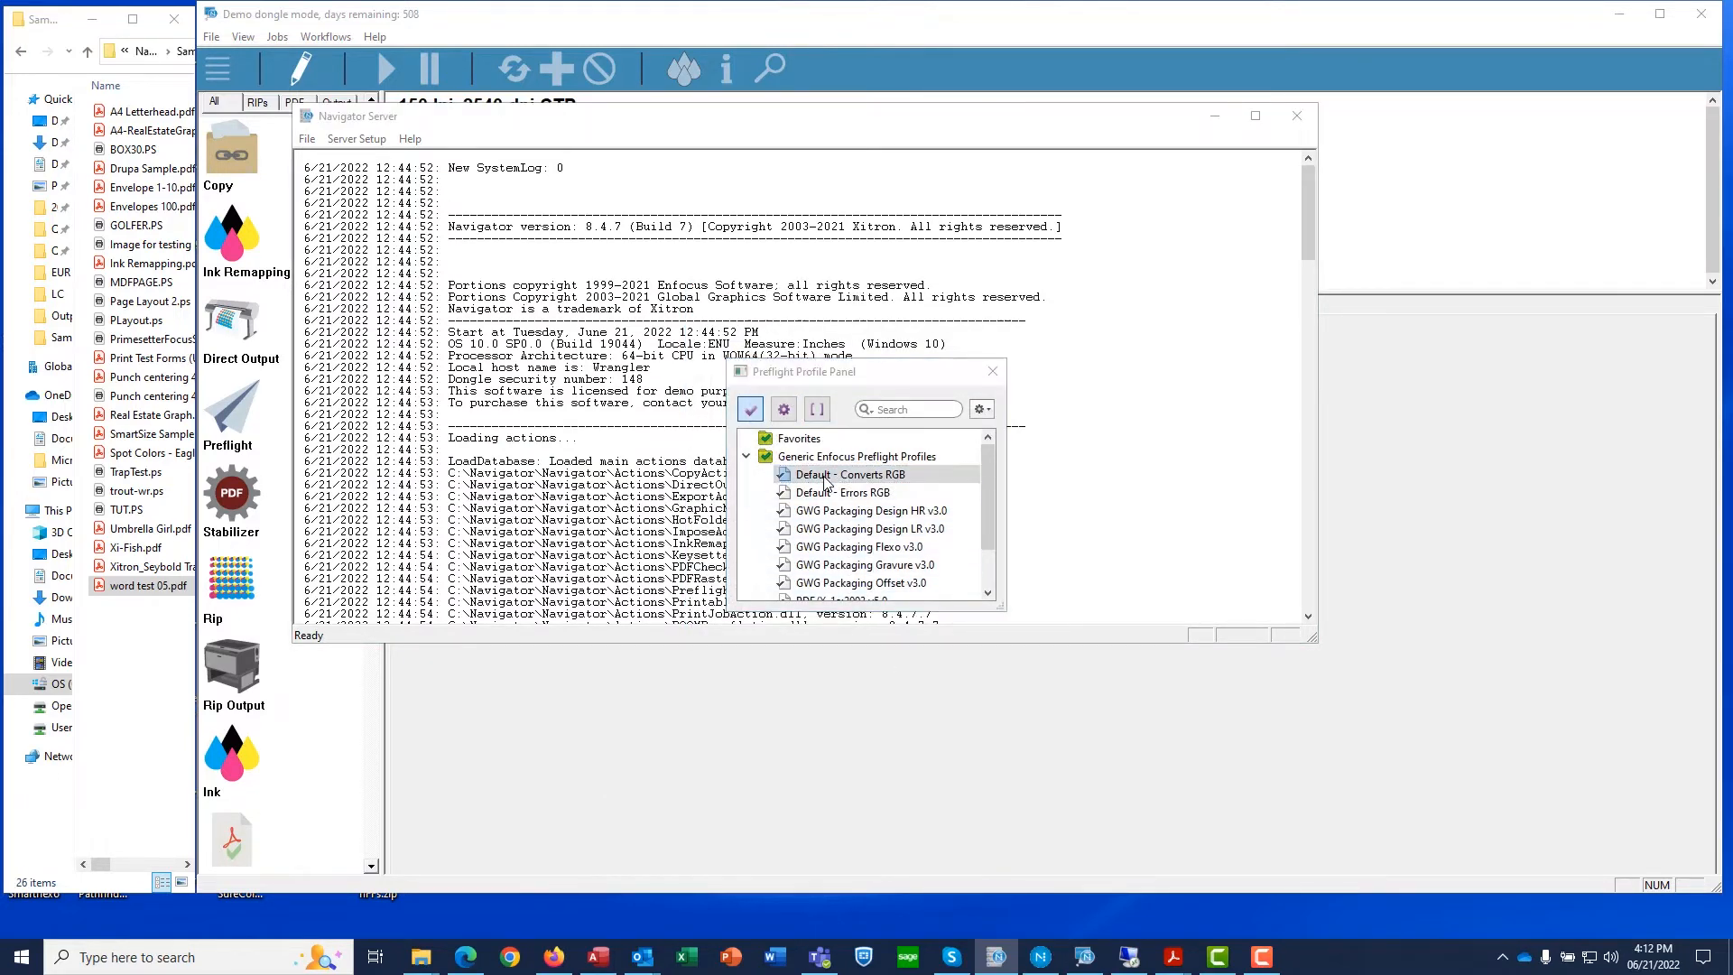
- Open Default - Converts RGB and review its Color Management and PDF Standards checks
double_click(848, 474)
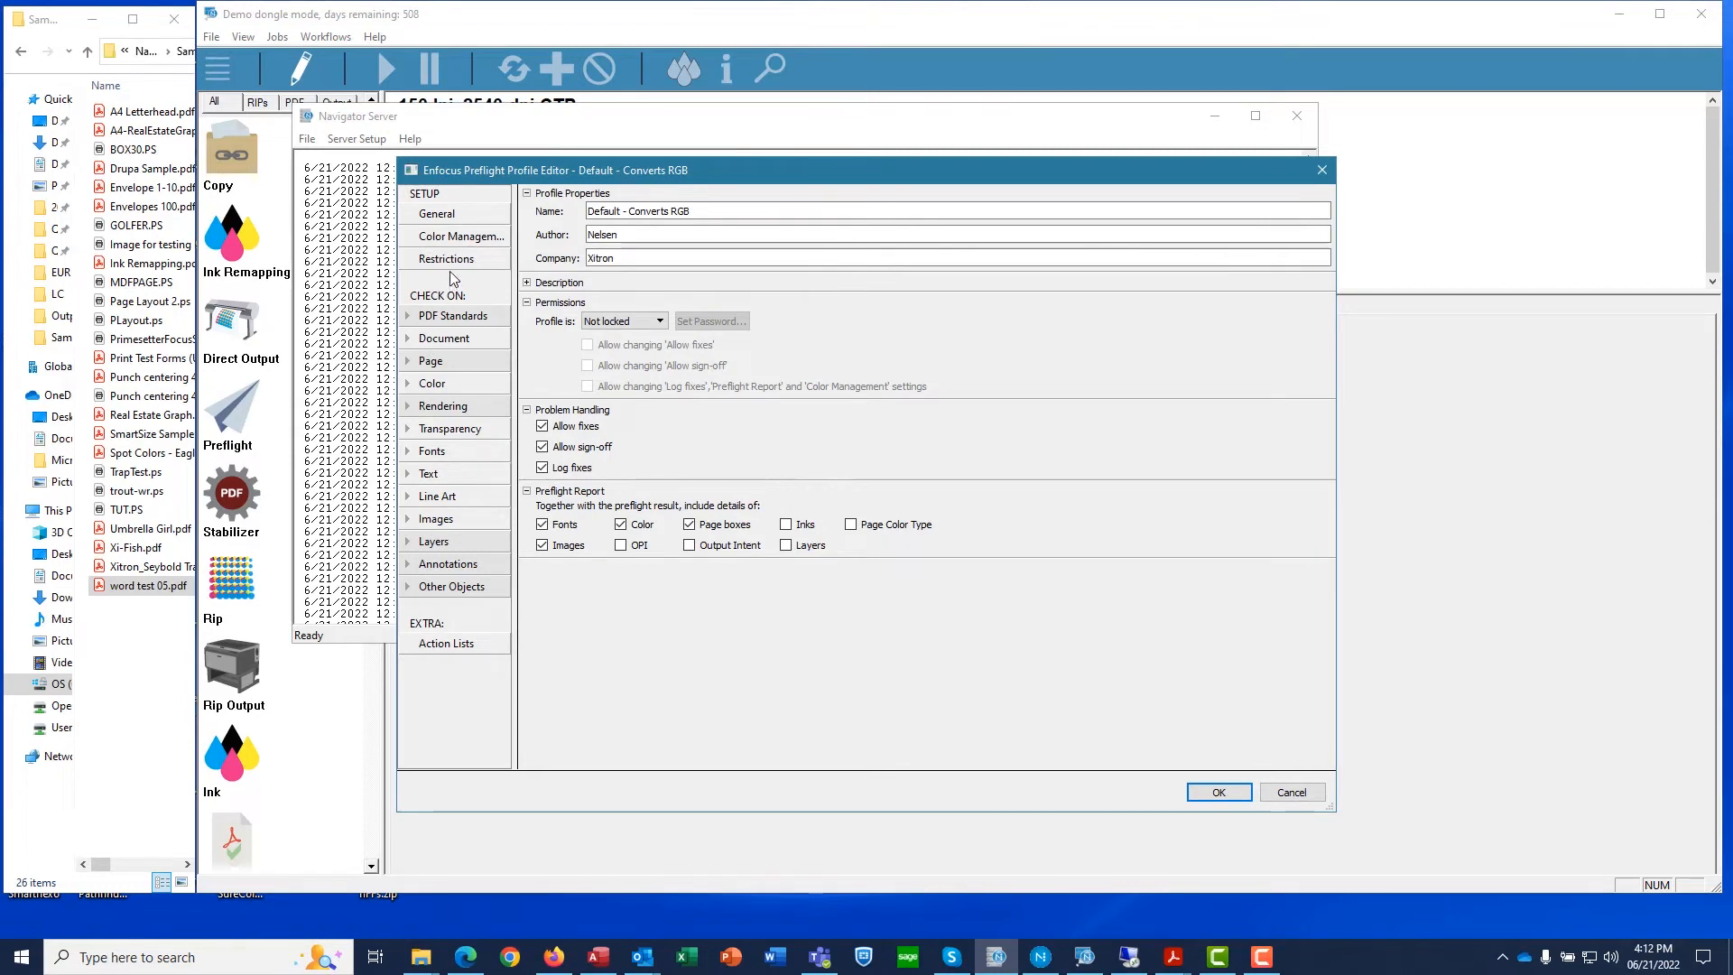
click(462, 236)
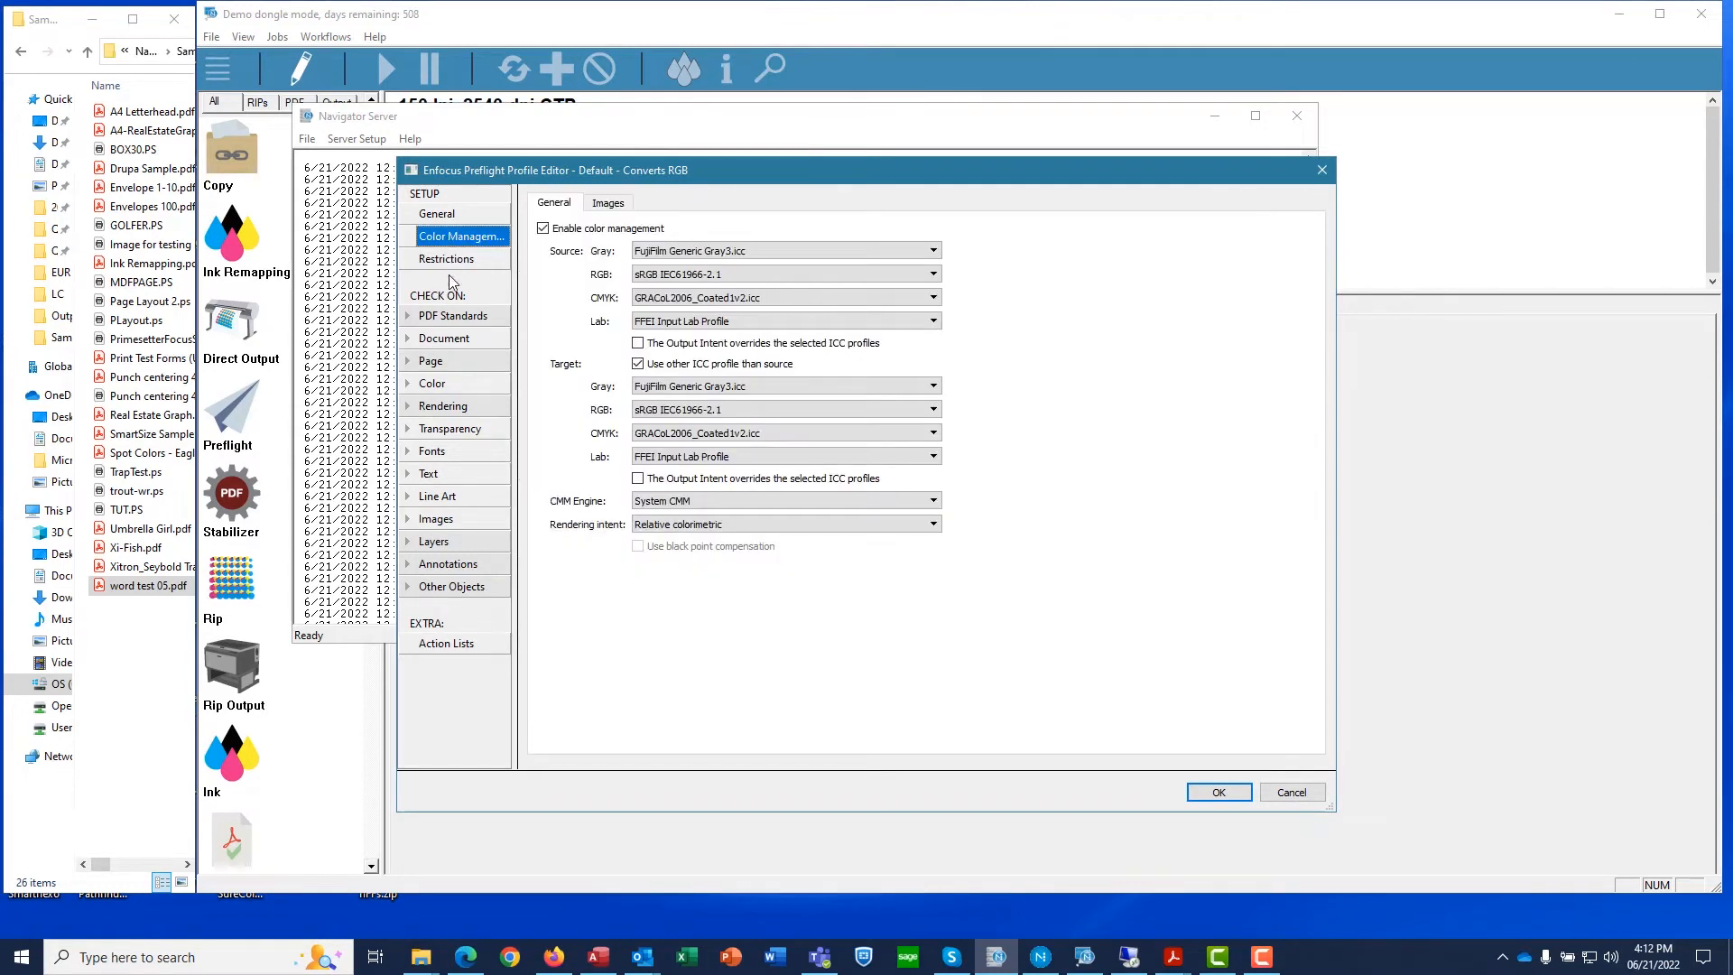
click(455, 315)
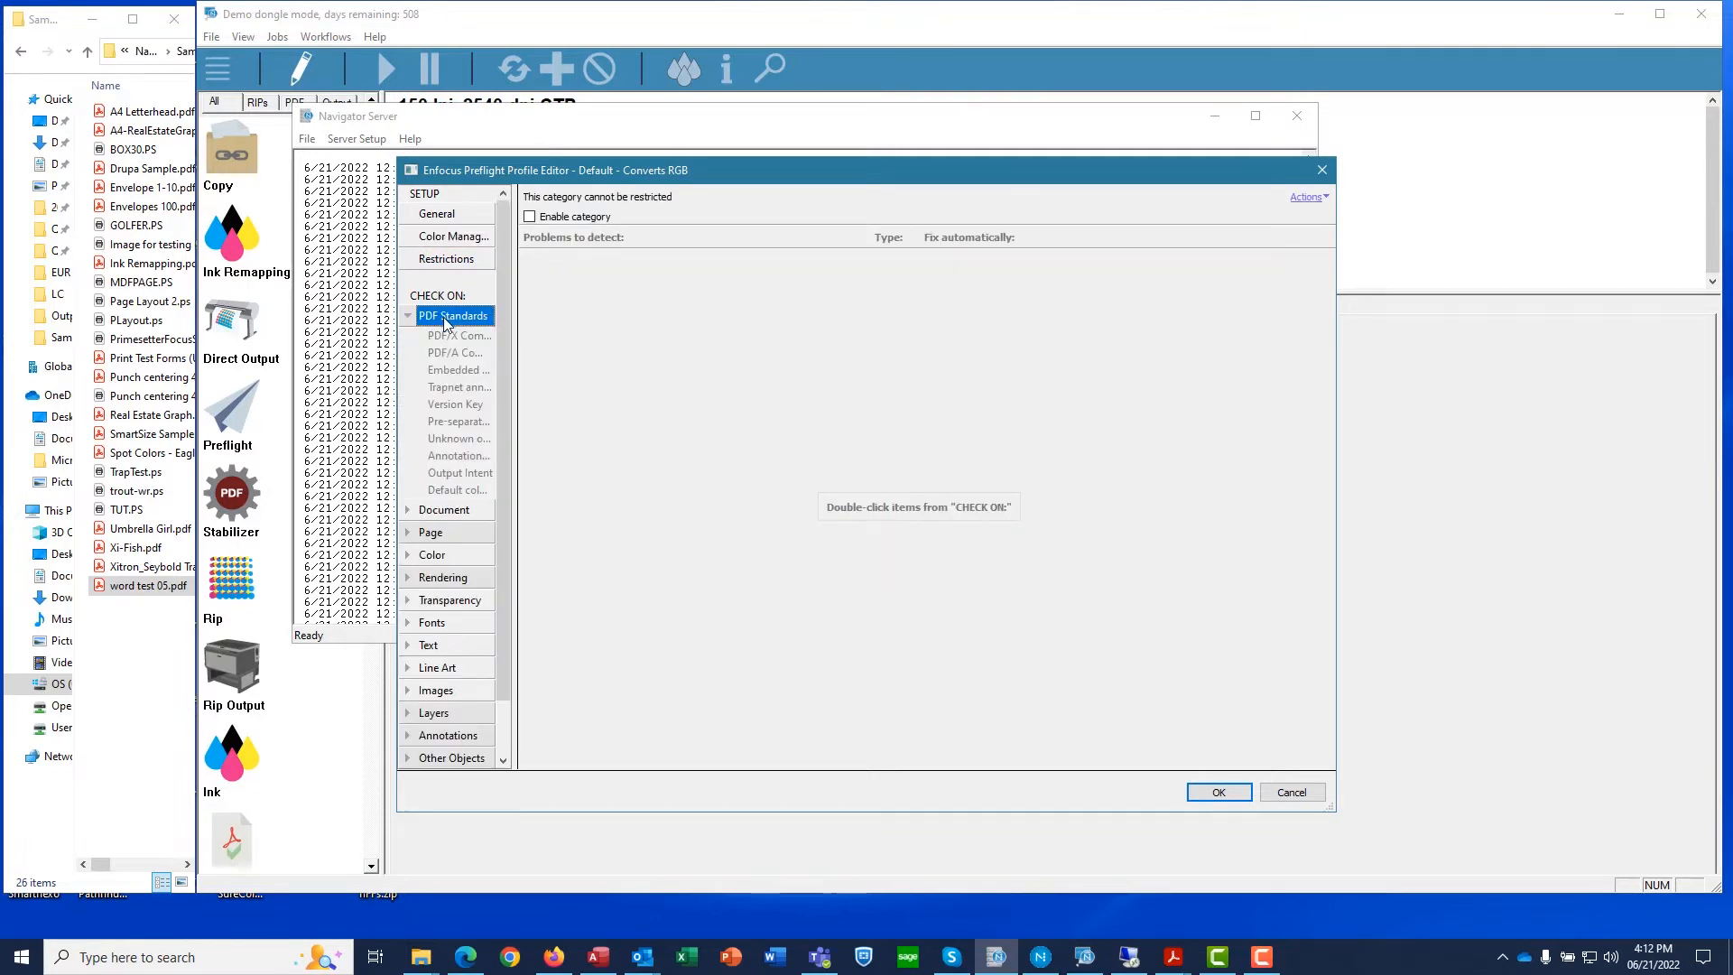
mouse_move(461, 586)
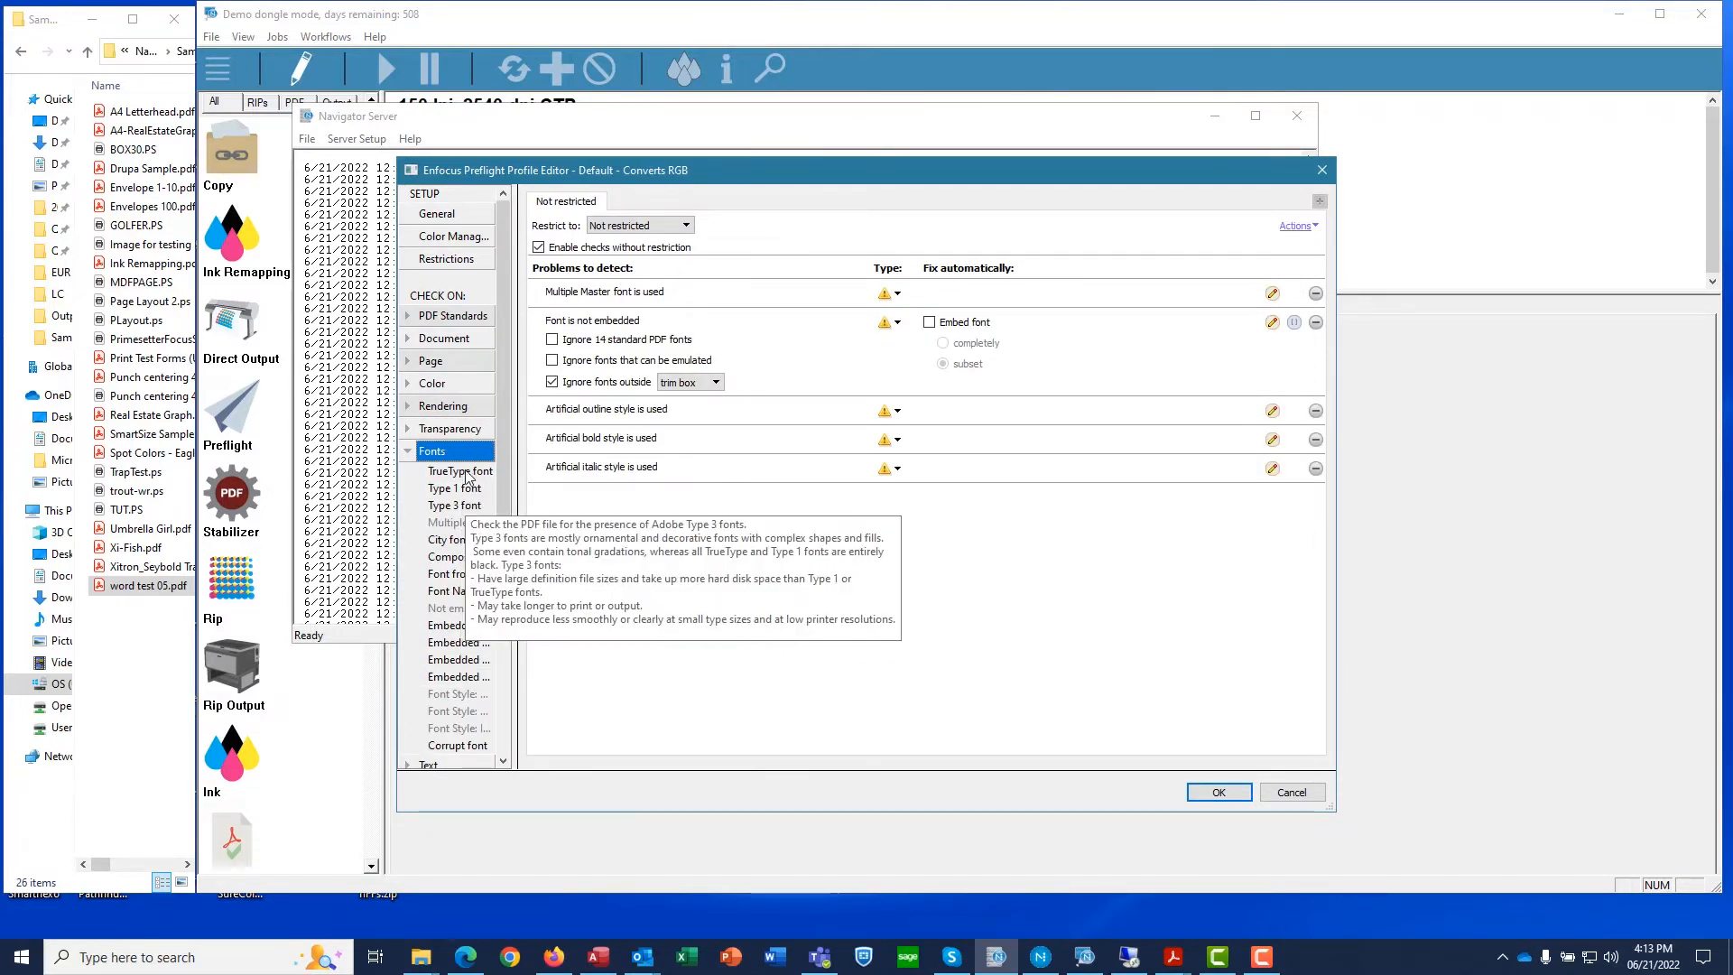
mouse_move(1384, 855)
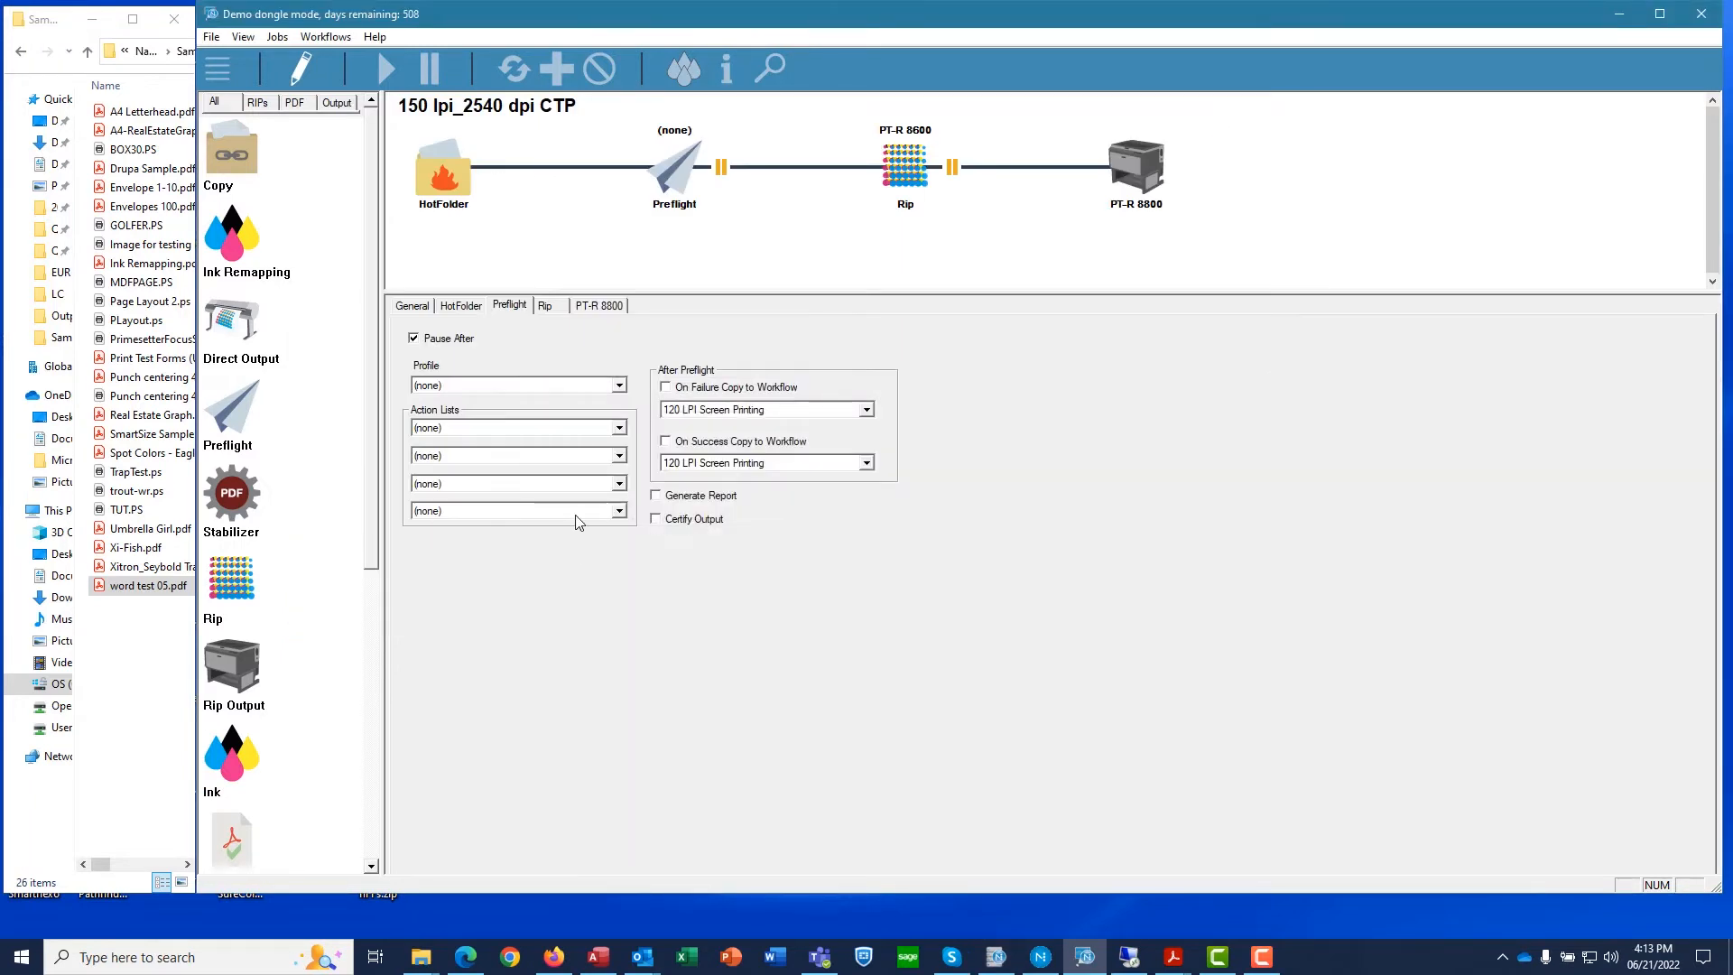
mouse_move(470, 385)
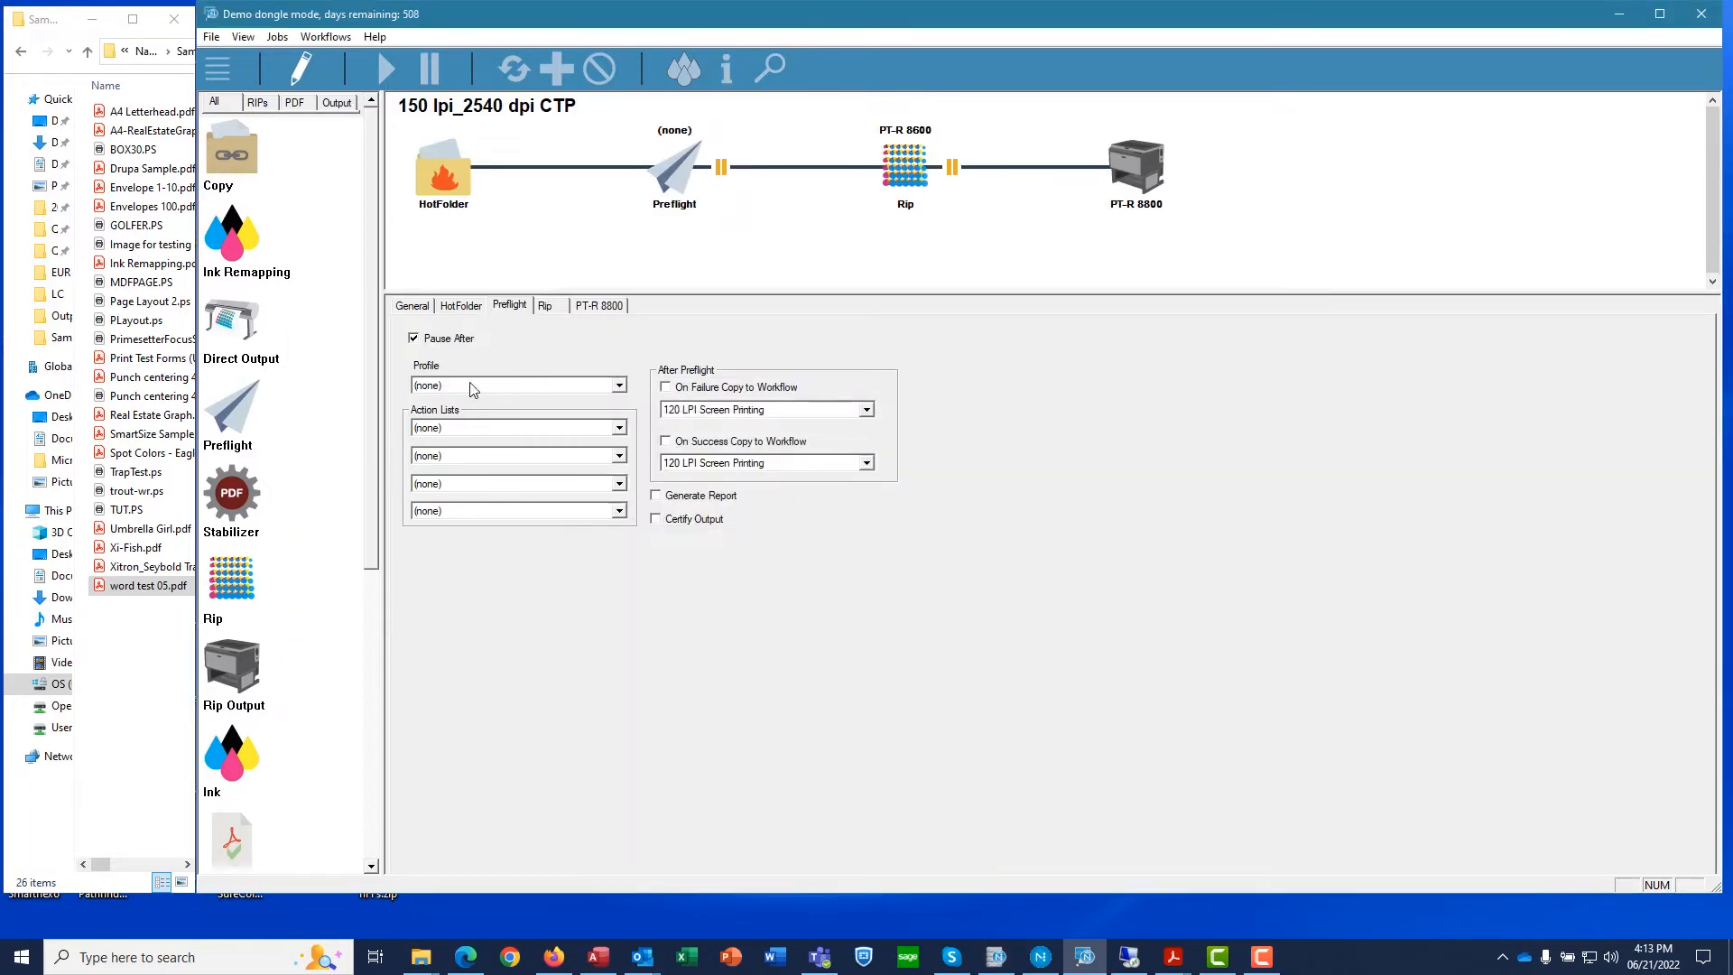
- Set Preflight to Default - Converts RGB.ppp, All Black to Real Black.eal, with Generate Report on
click(618, 385)
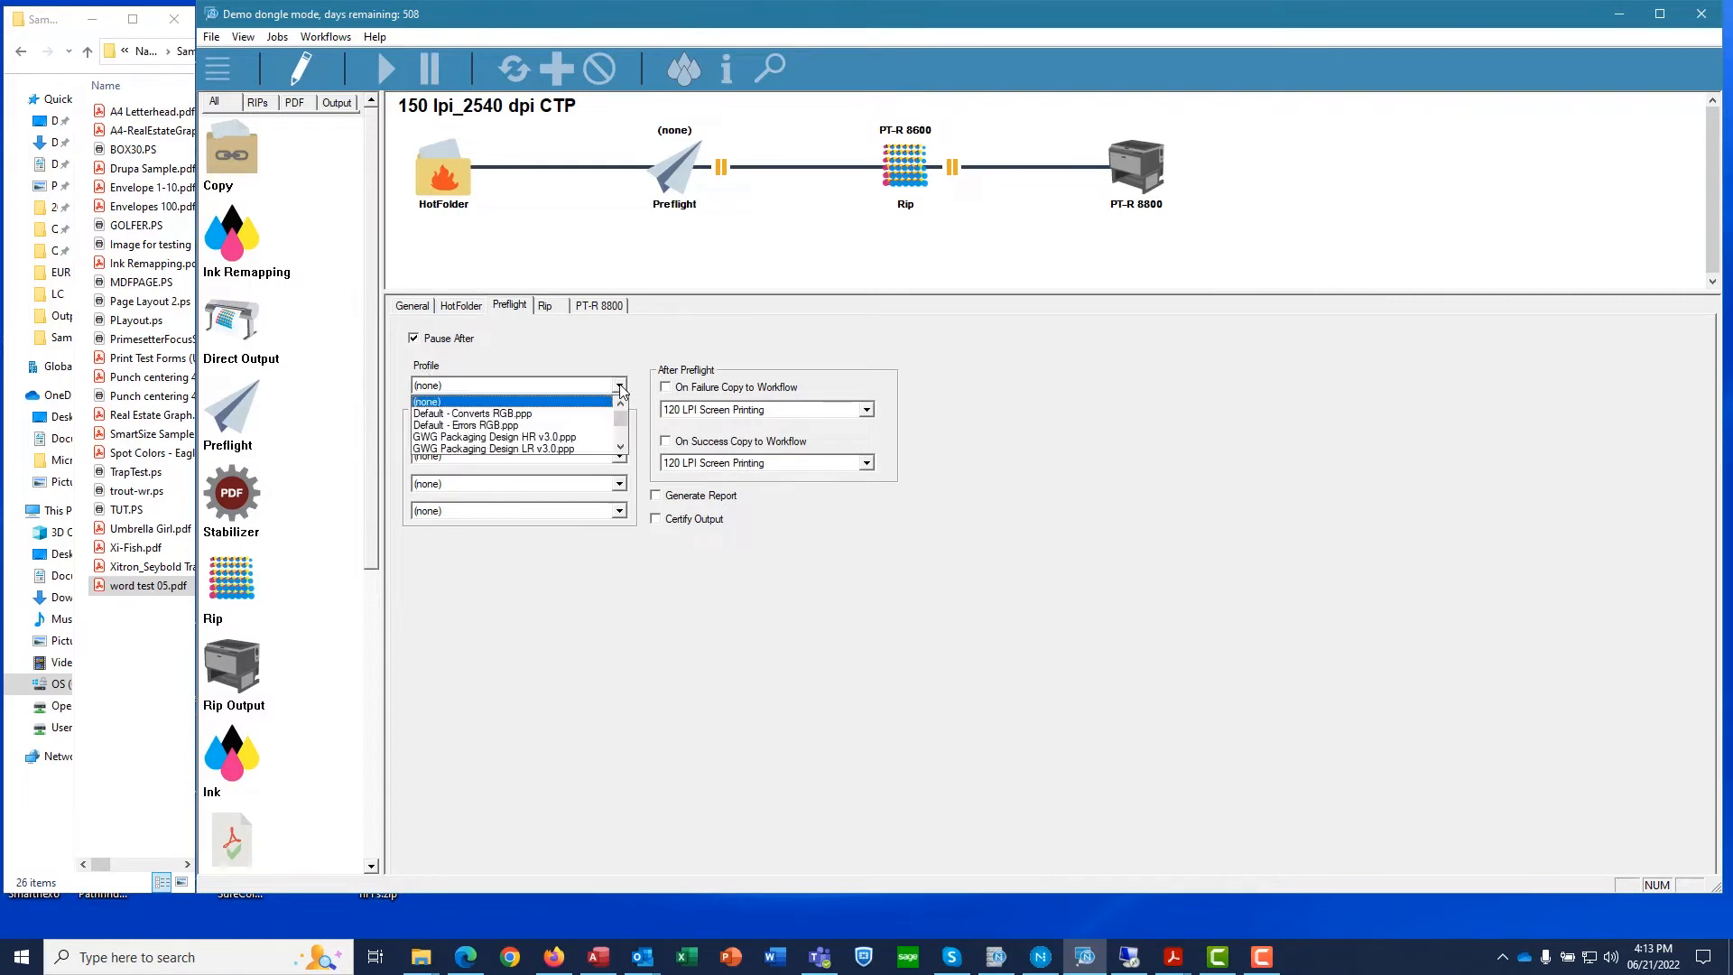
click(471, 413)
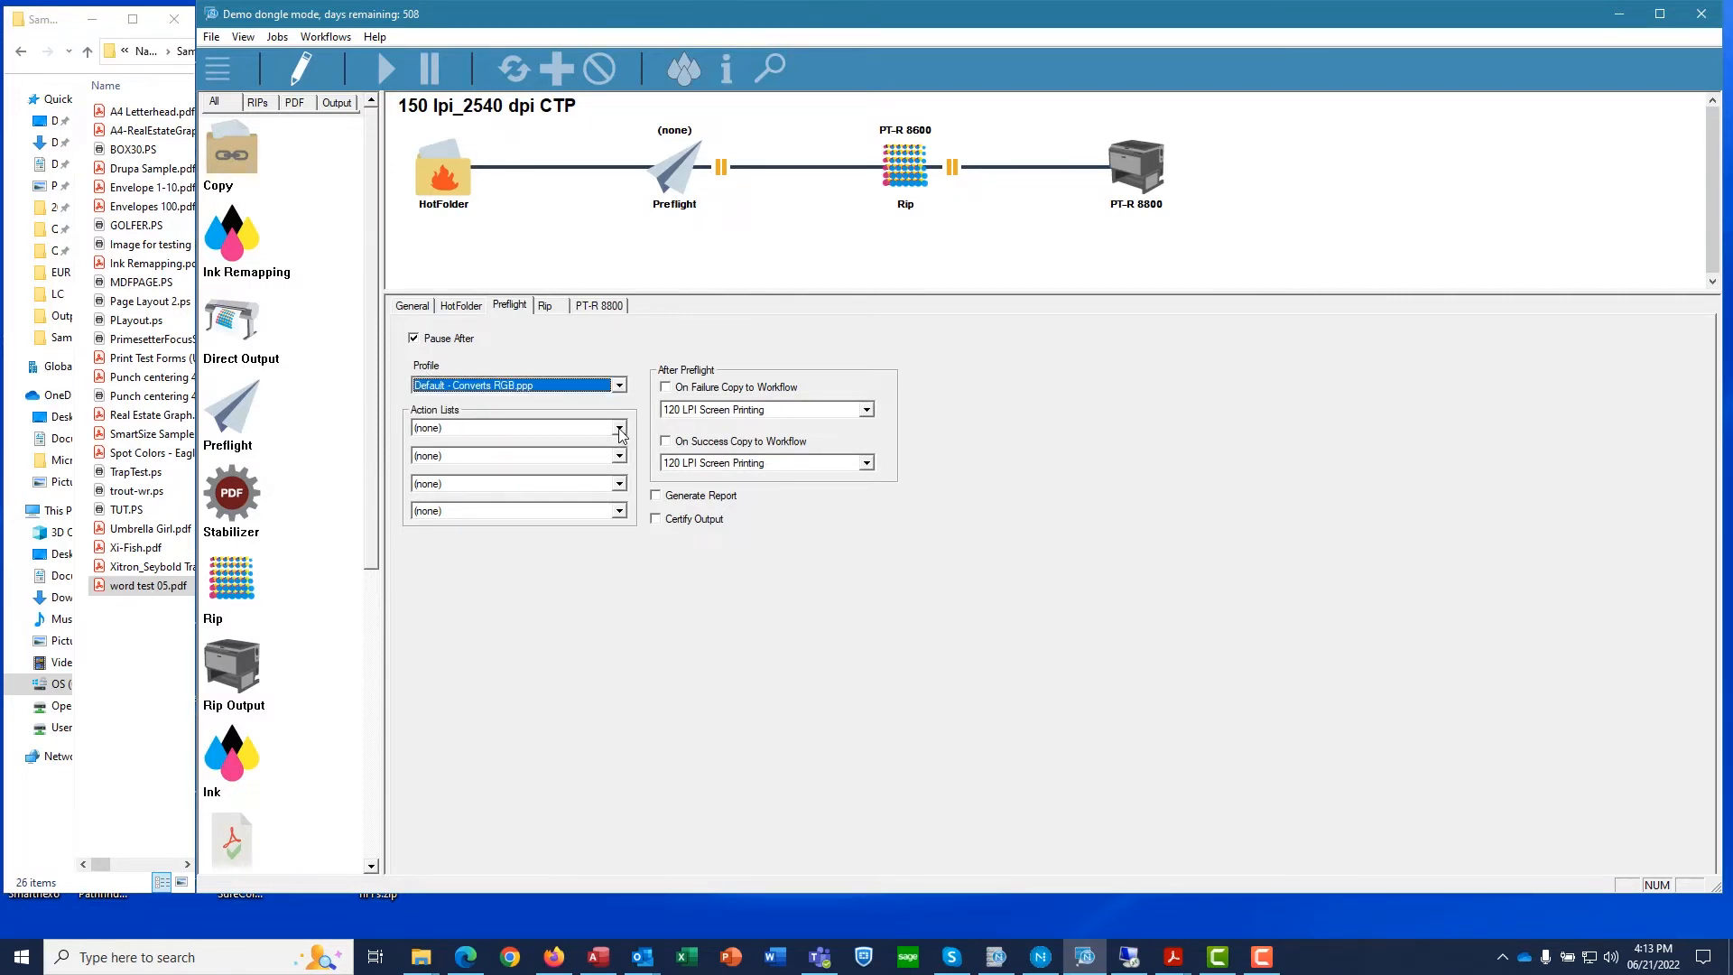
click(617, 427)
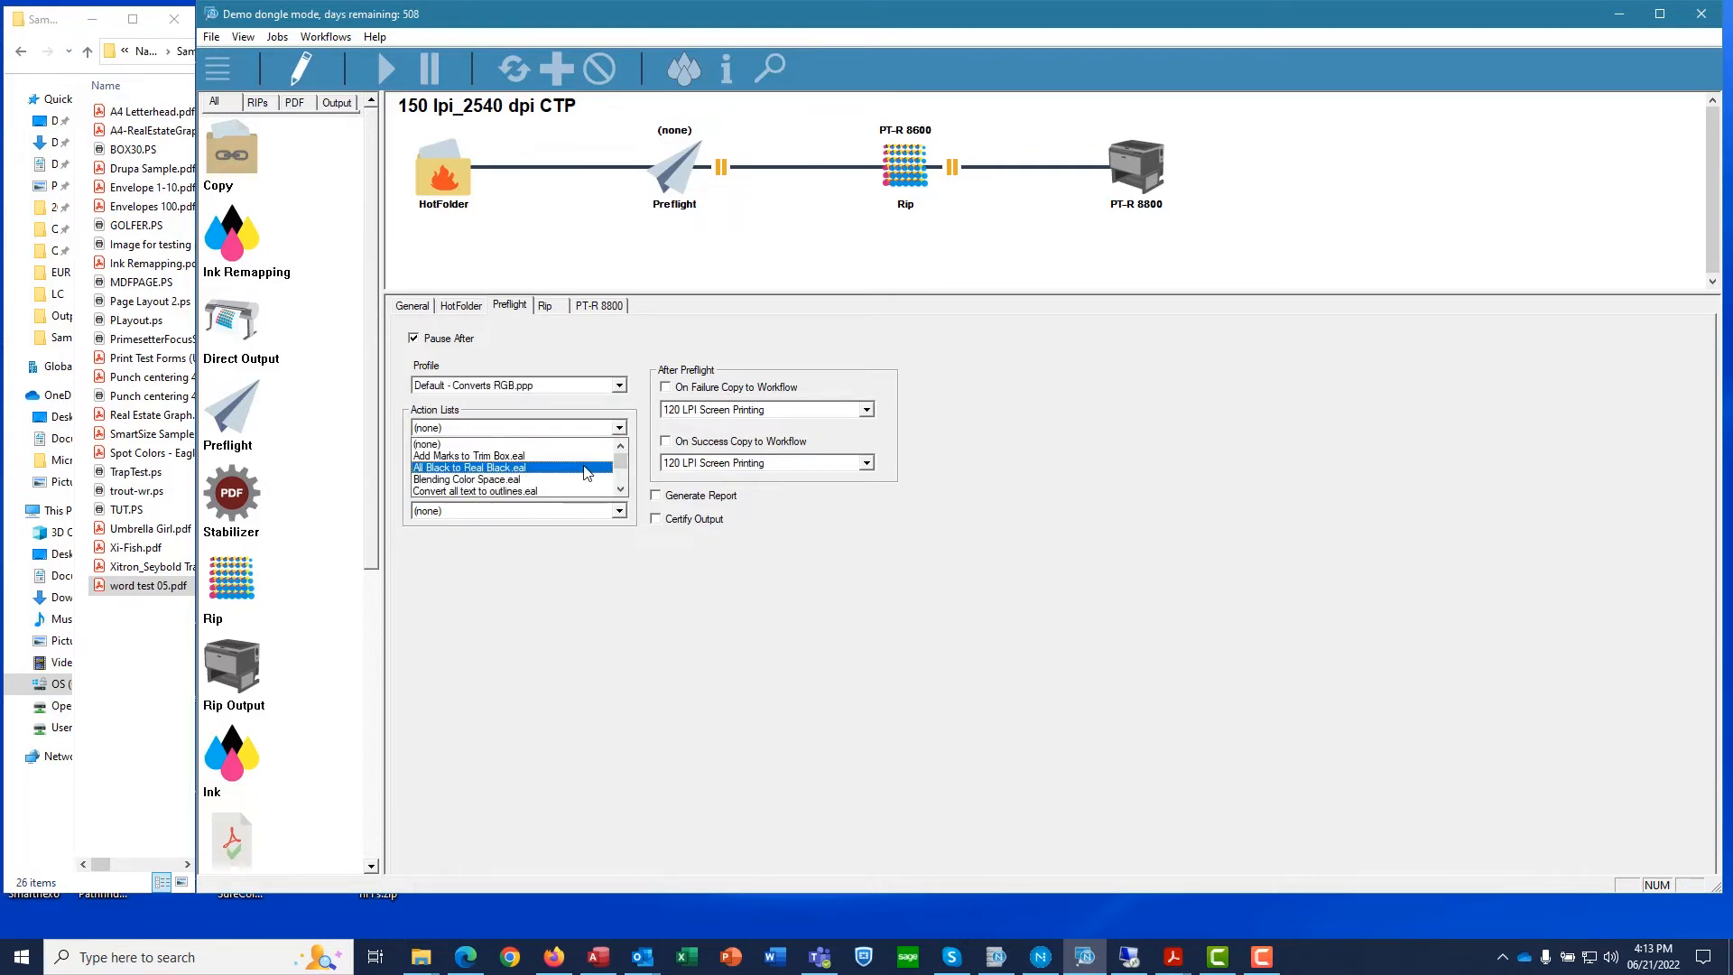
click(468, 466)
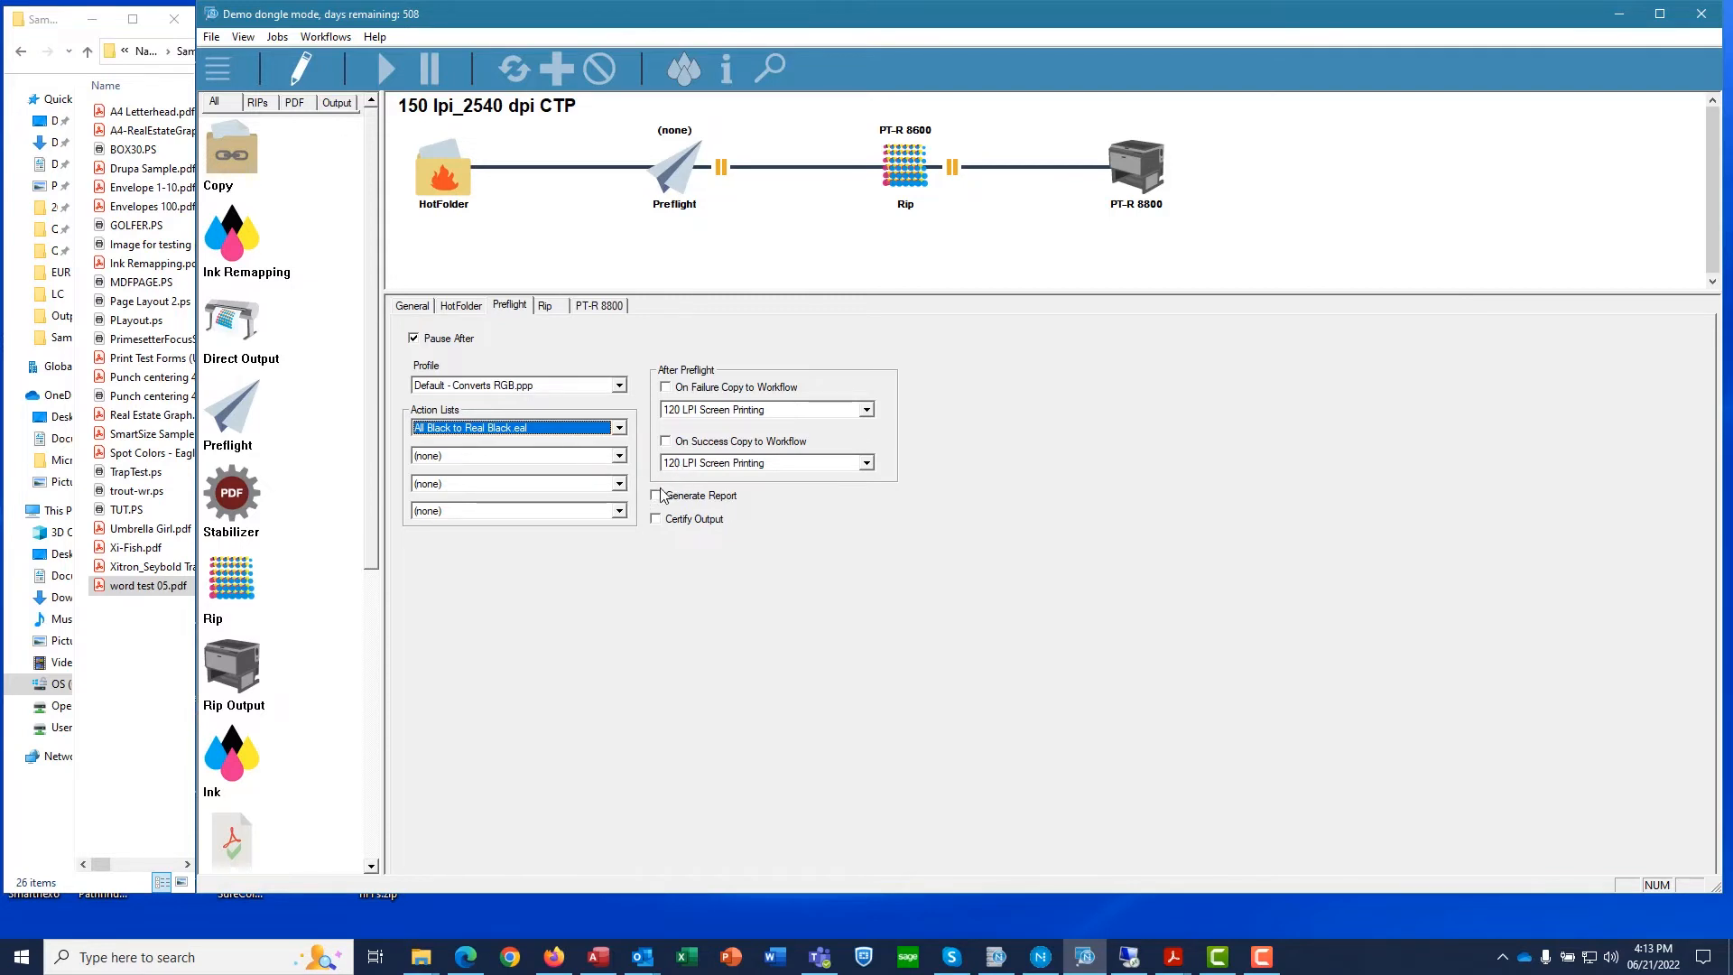
click(655, 495)
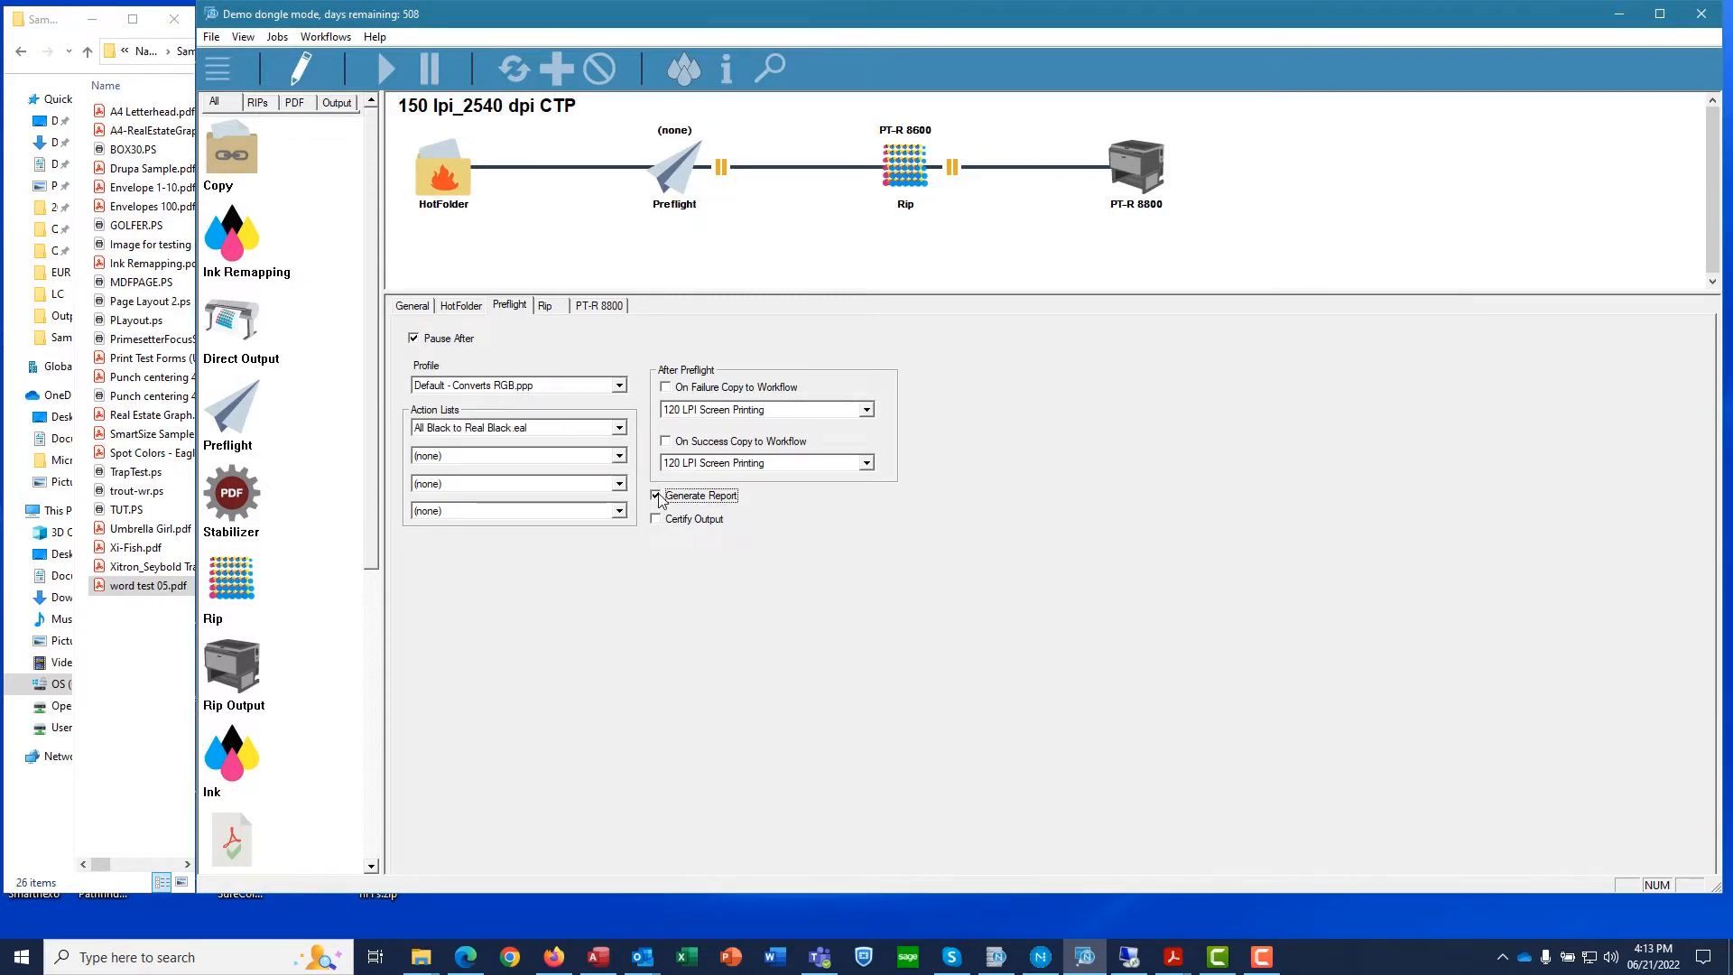
click(655, 496)
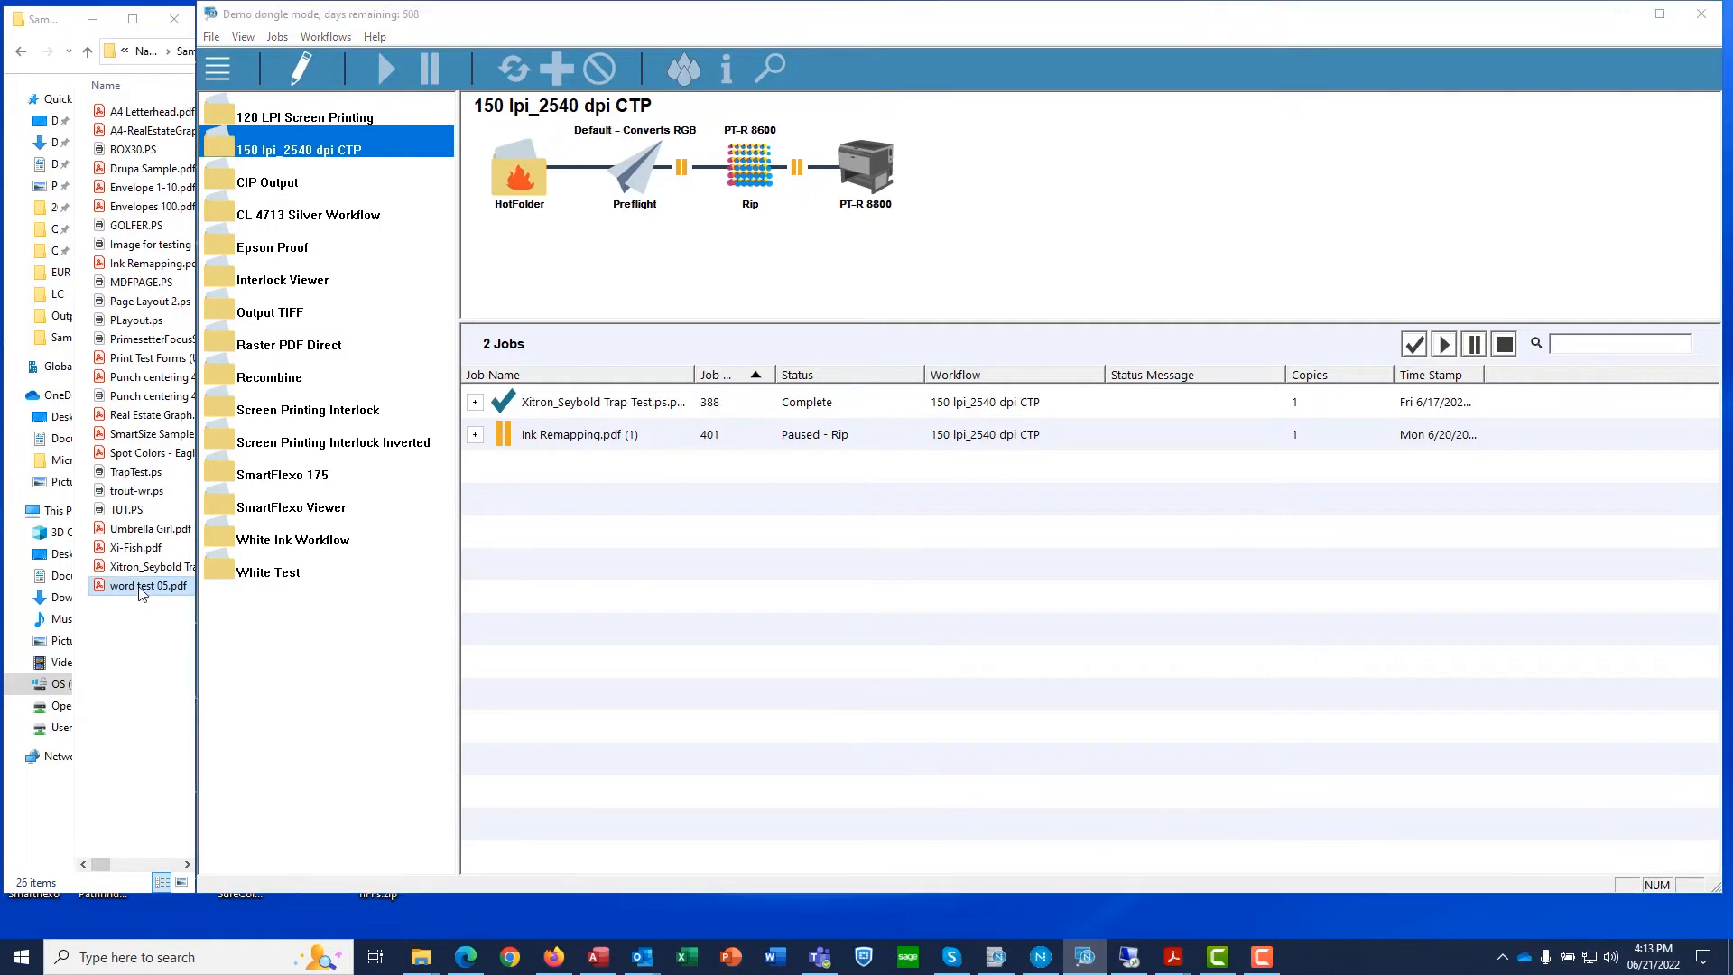
- Submit word test 05.pdf to the workflow and open its PreflightReport.pdf
drag(147, 585, 637, 216)
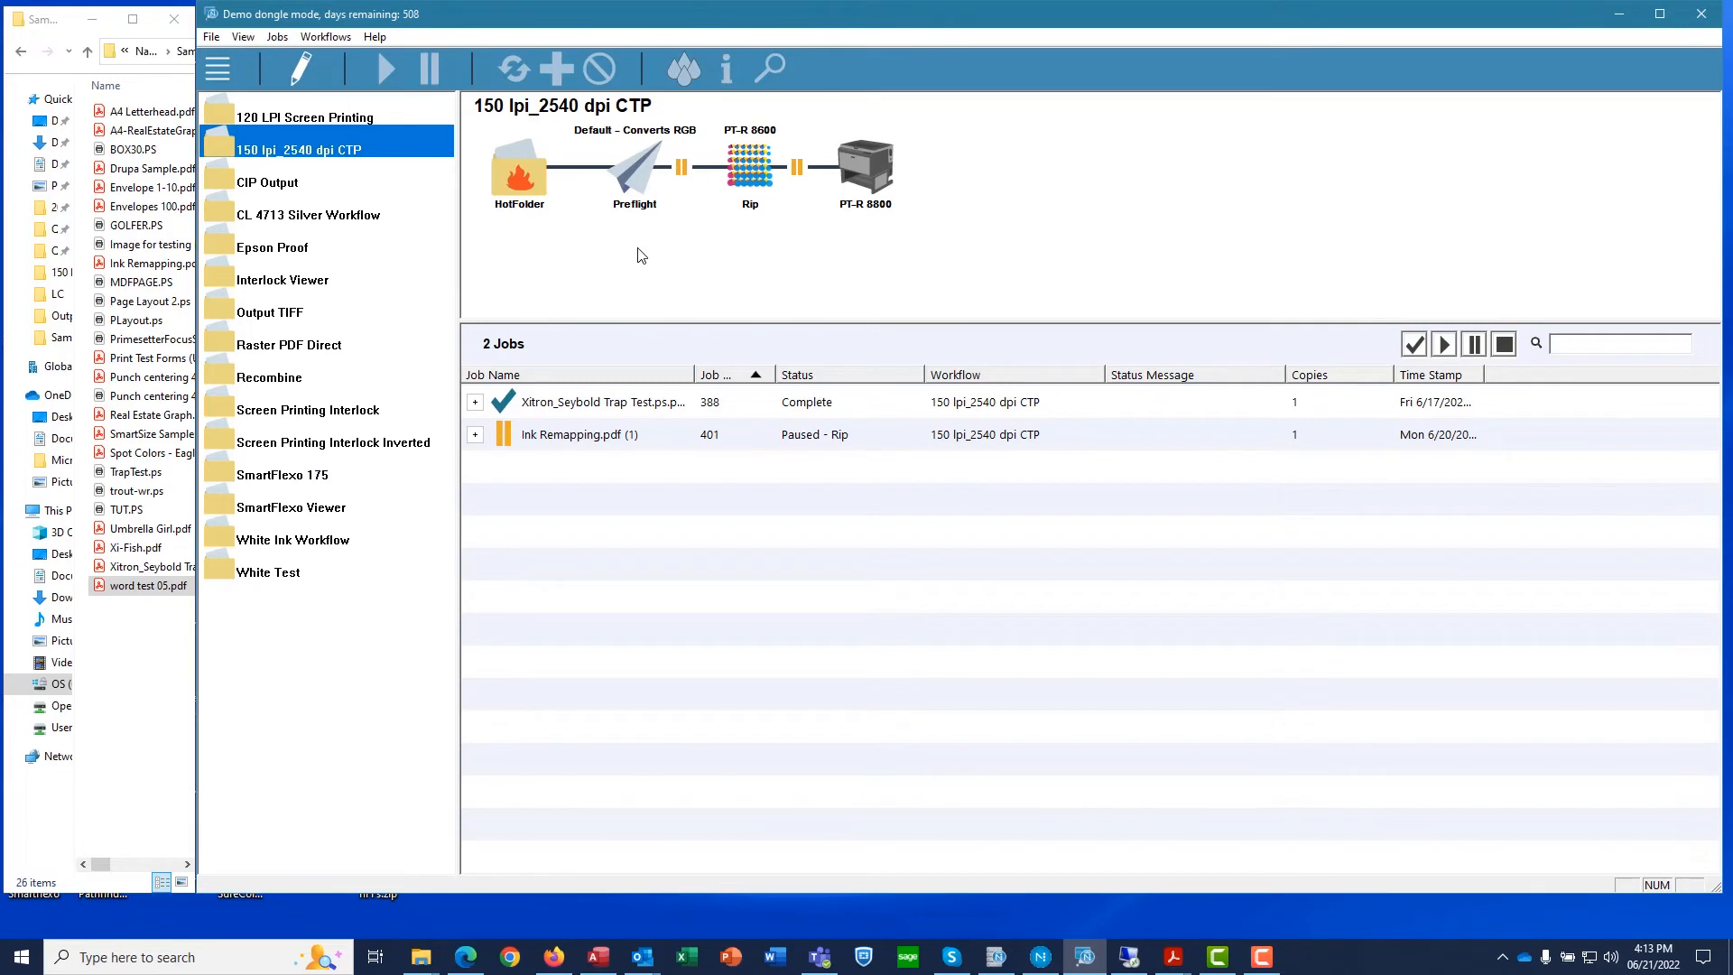
mouse_move(562, 487)
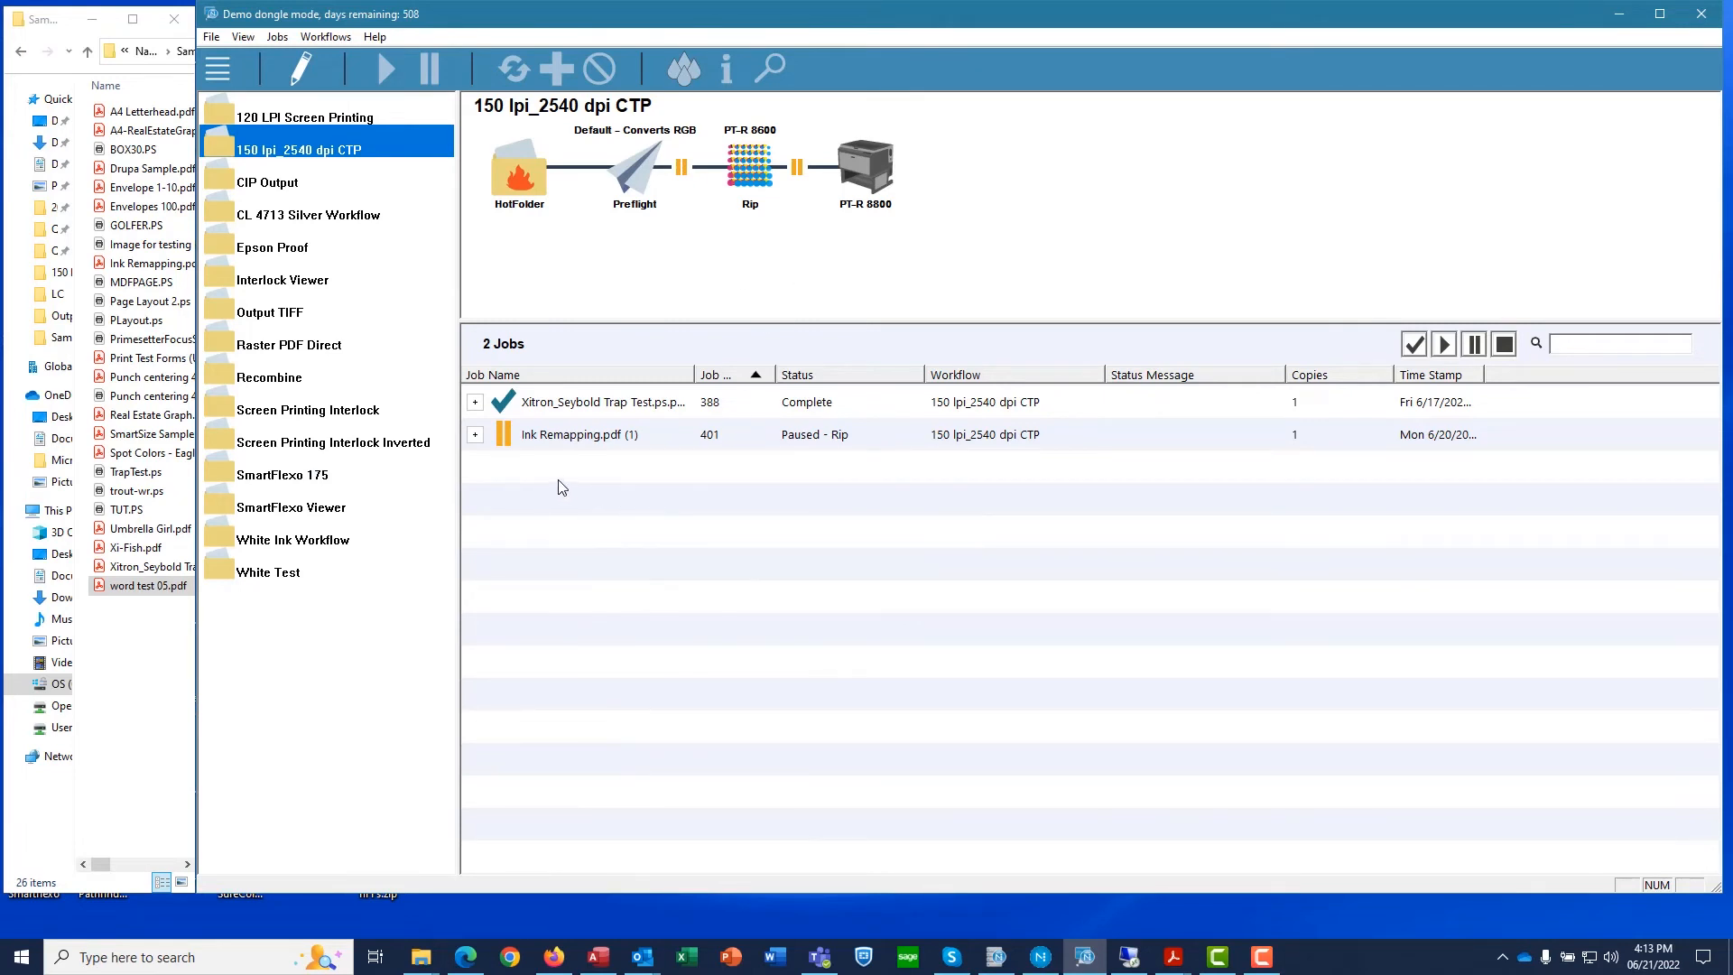
mouse_move(687, 511)
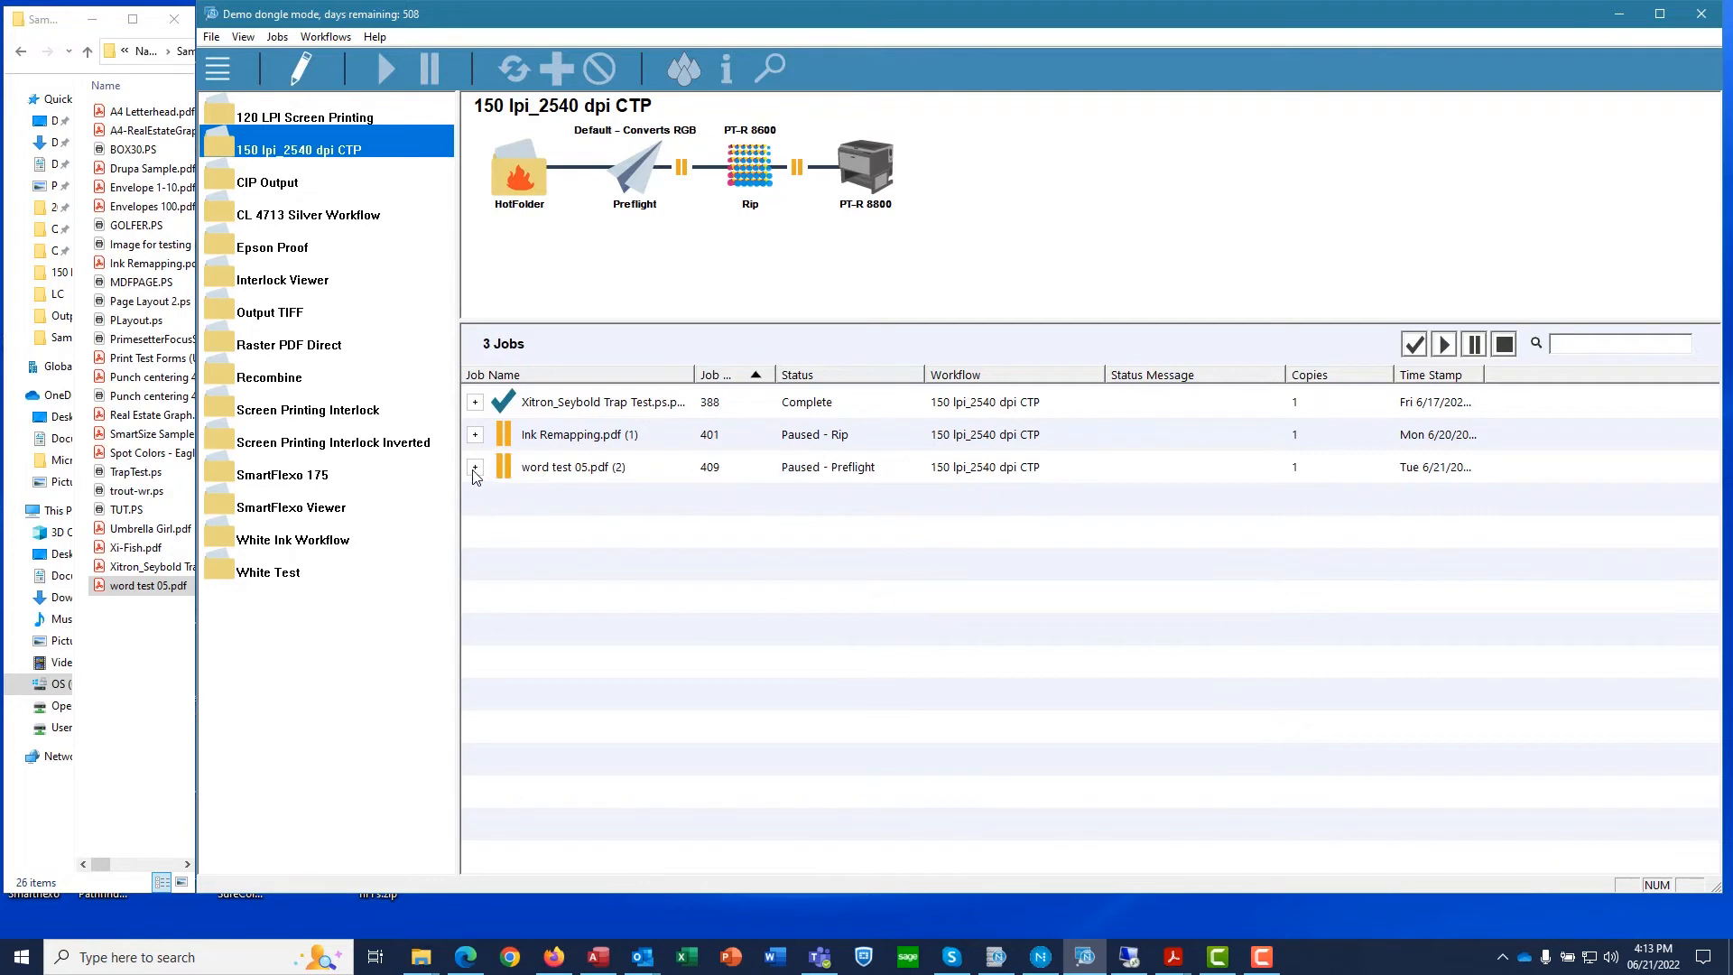
click(475, 467)
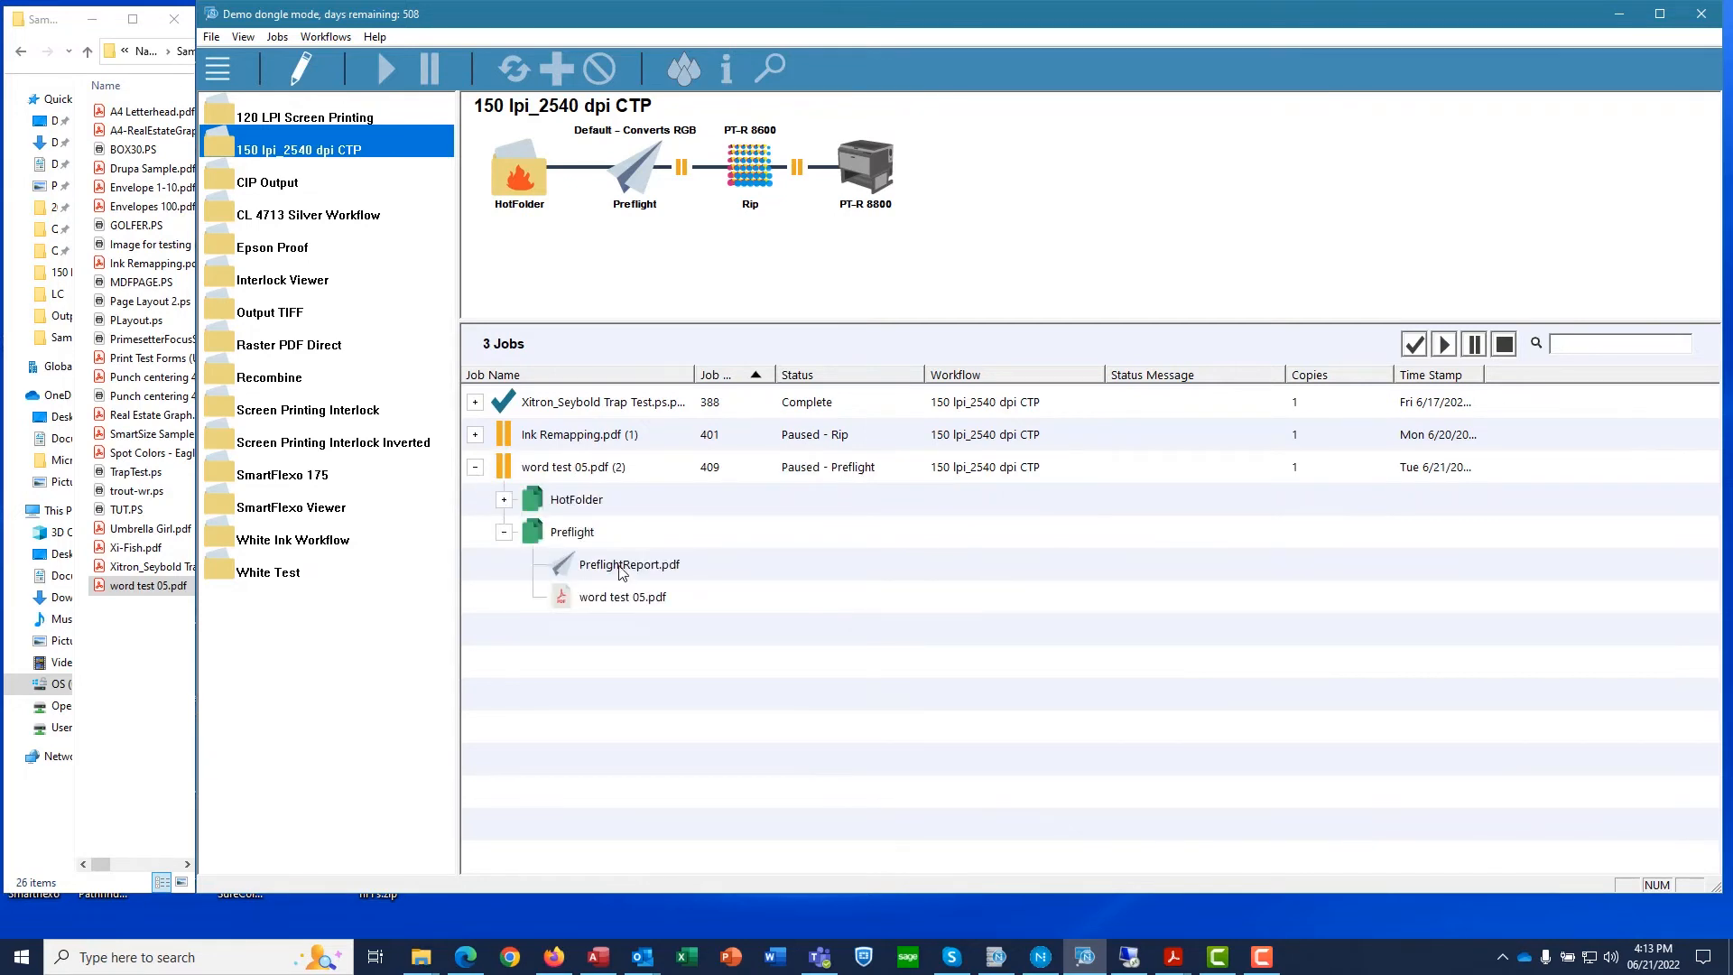
double_click(628, 564)
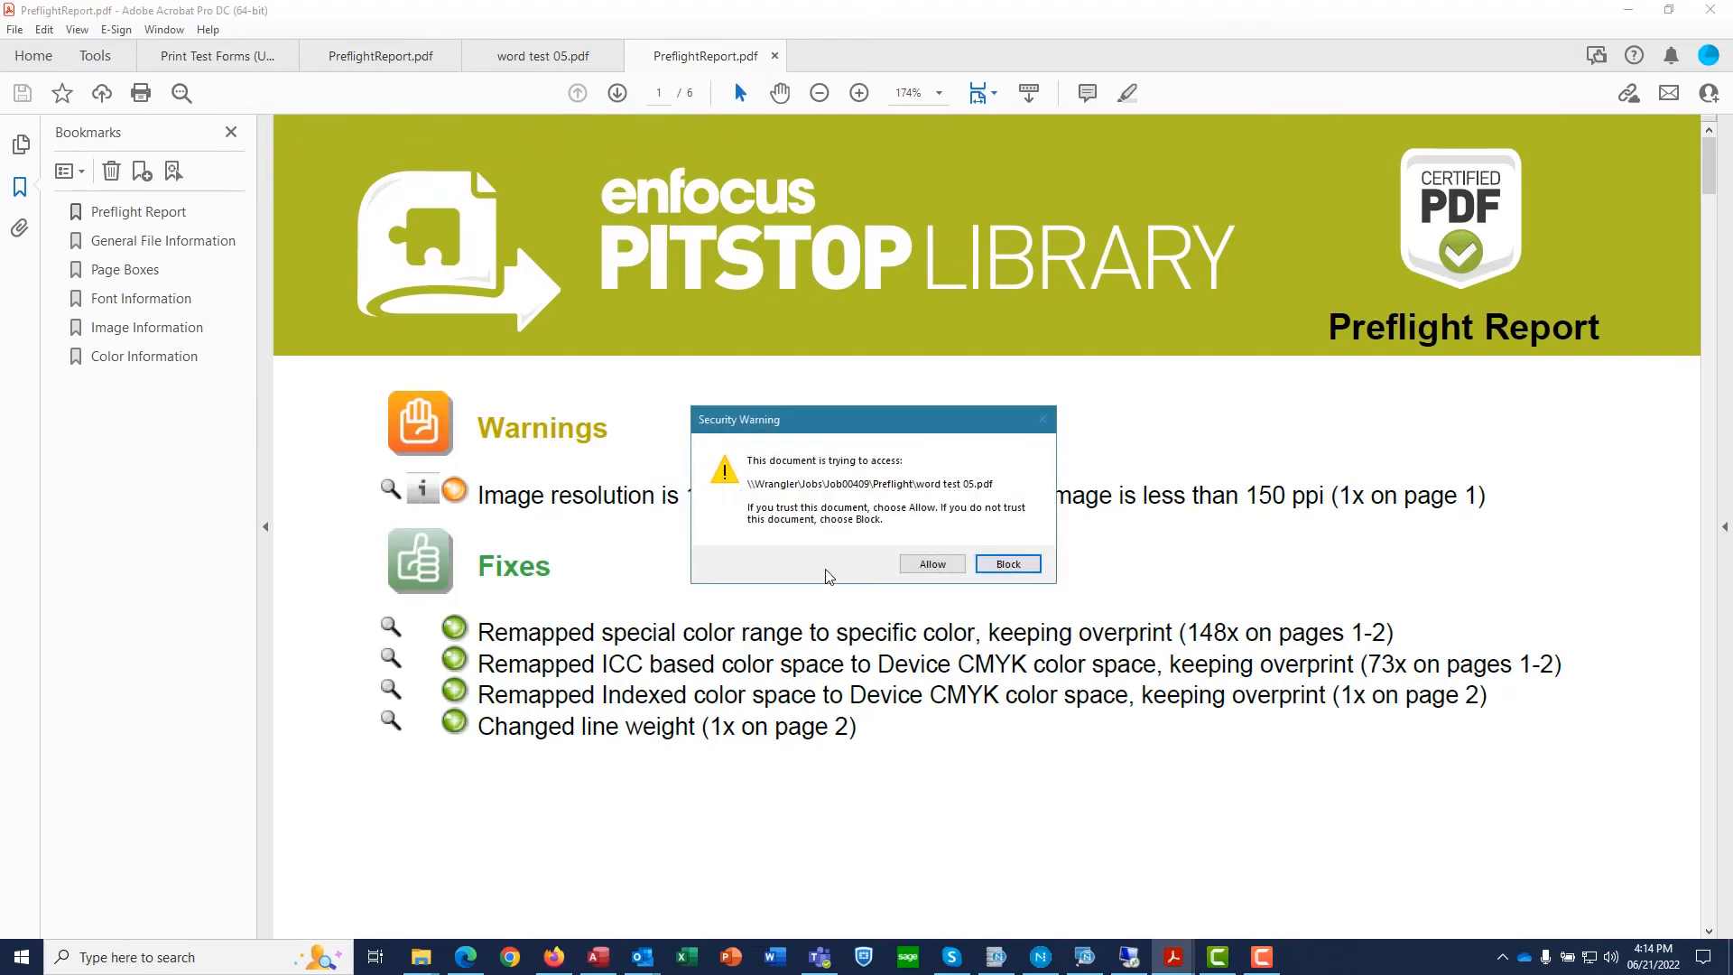
- Allow the Security Warning so the report opens the preflighted word test 05.pdf
click(932, 563)
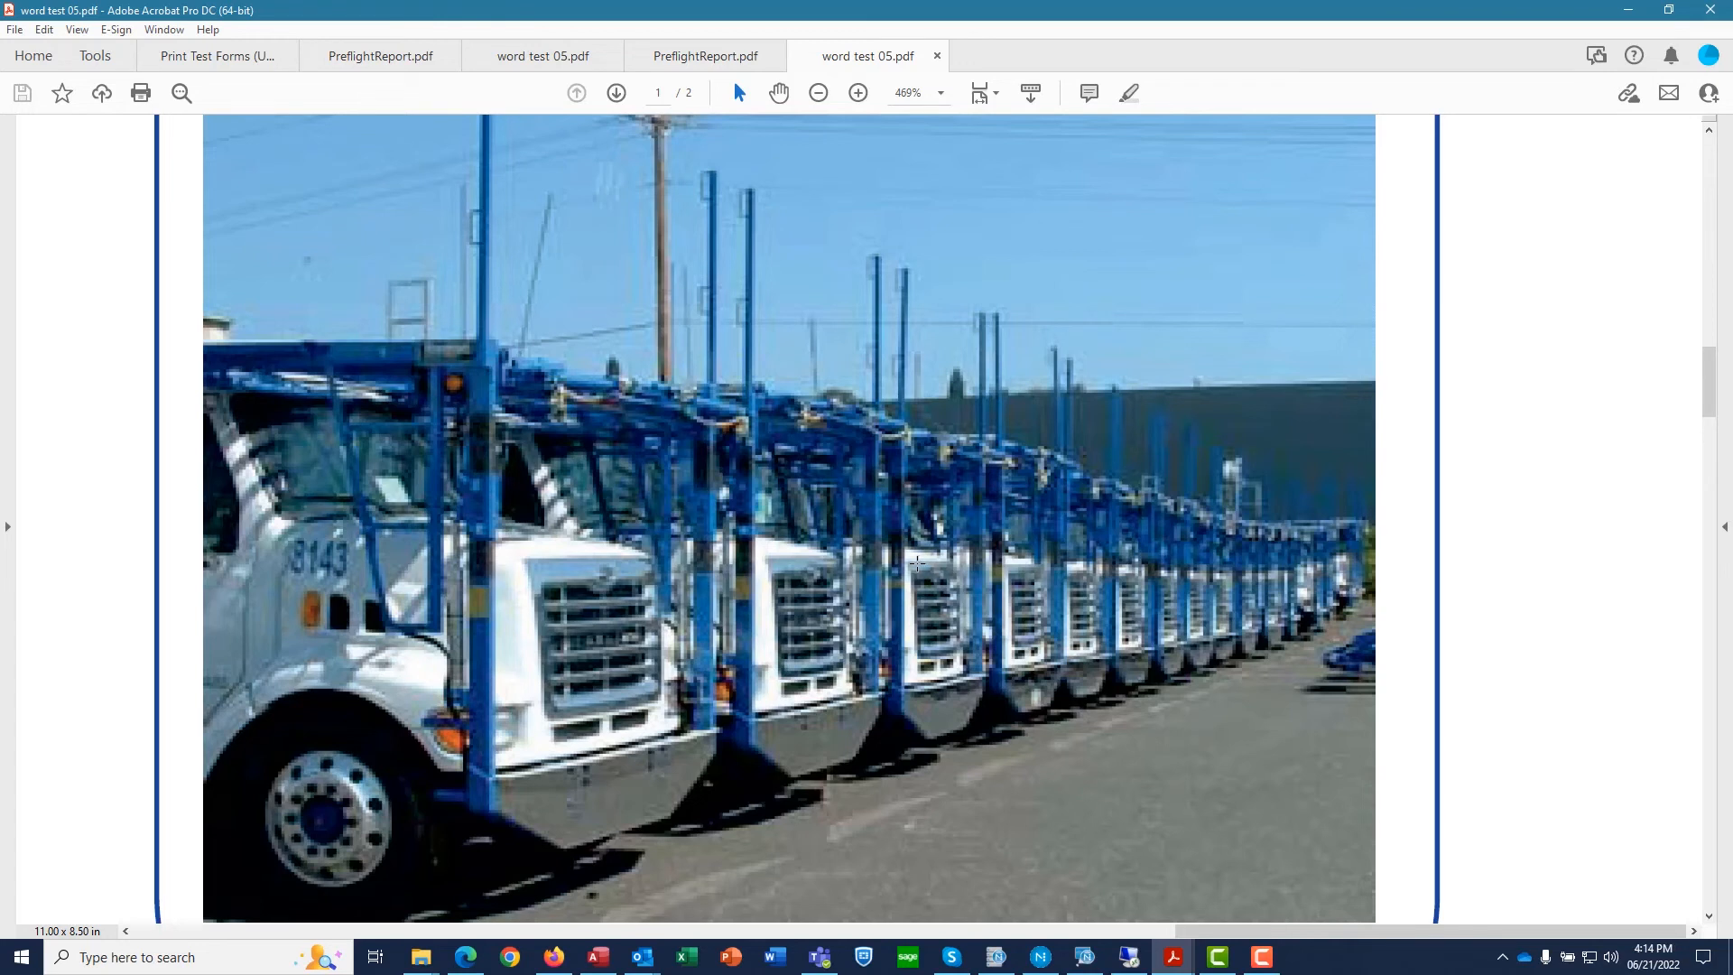
mouse_move(1137, 327)
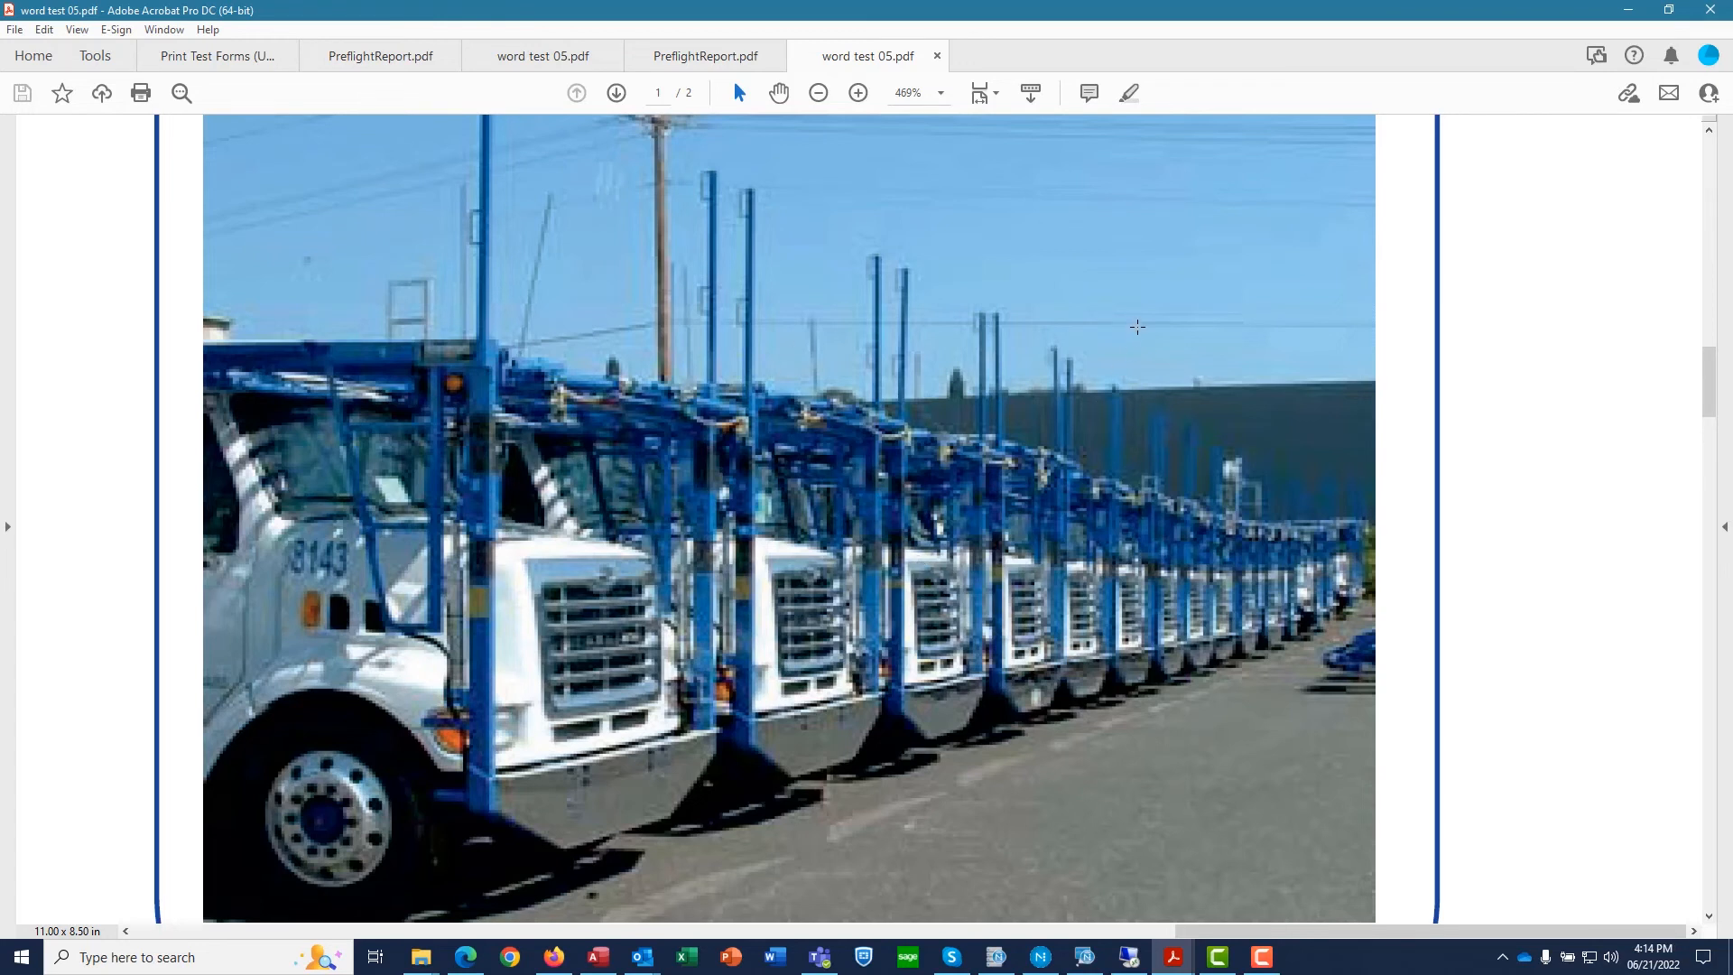
click(1084, 955)
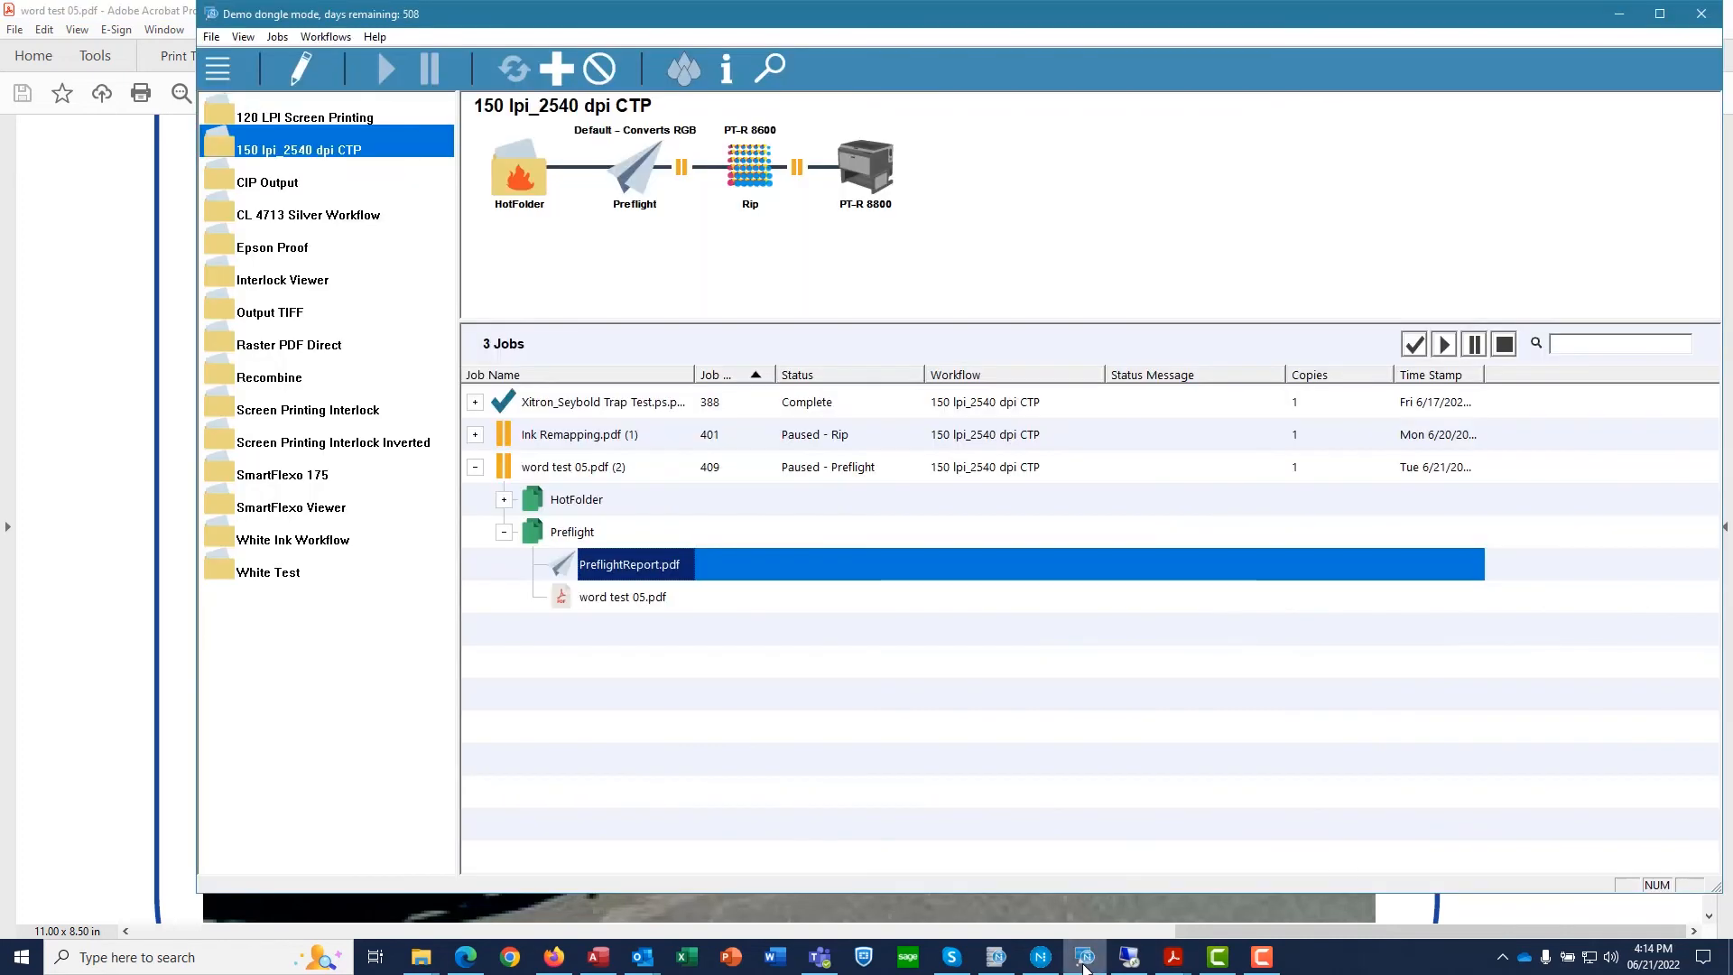
- Collapse and select the word test 05.pdf job, then resume it to Rip
click(475, 466)
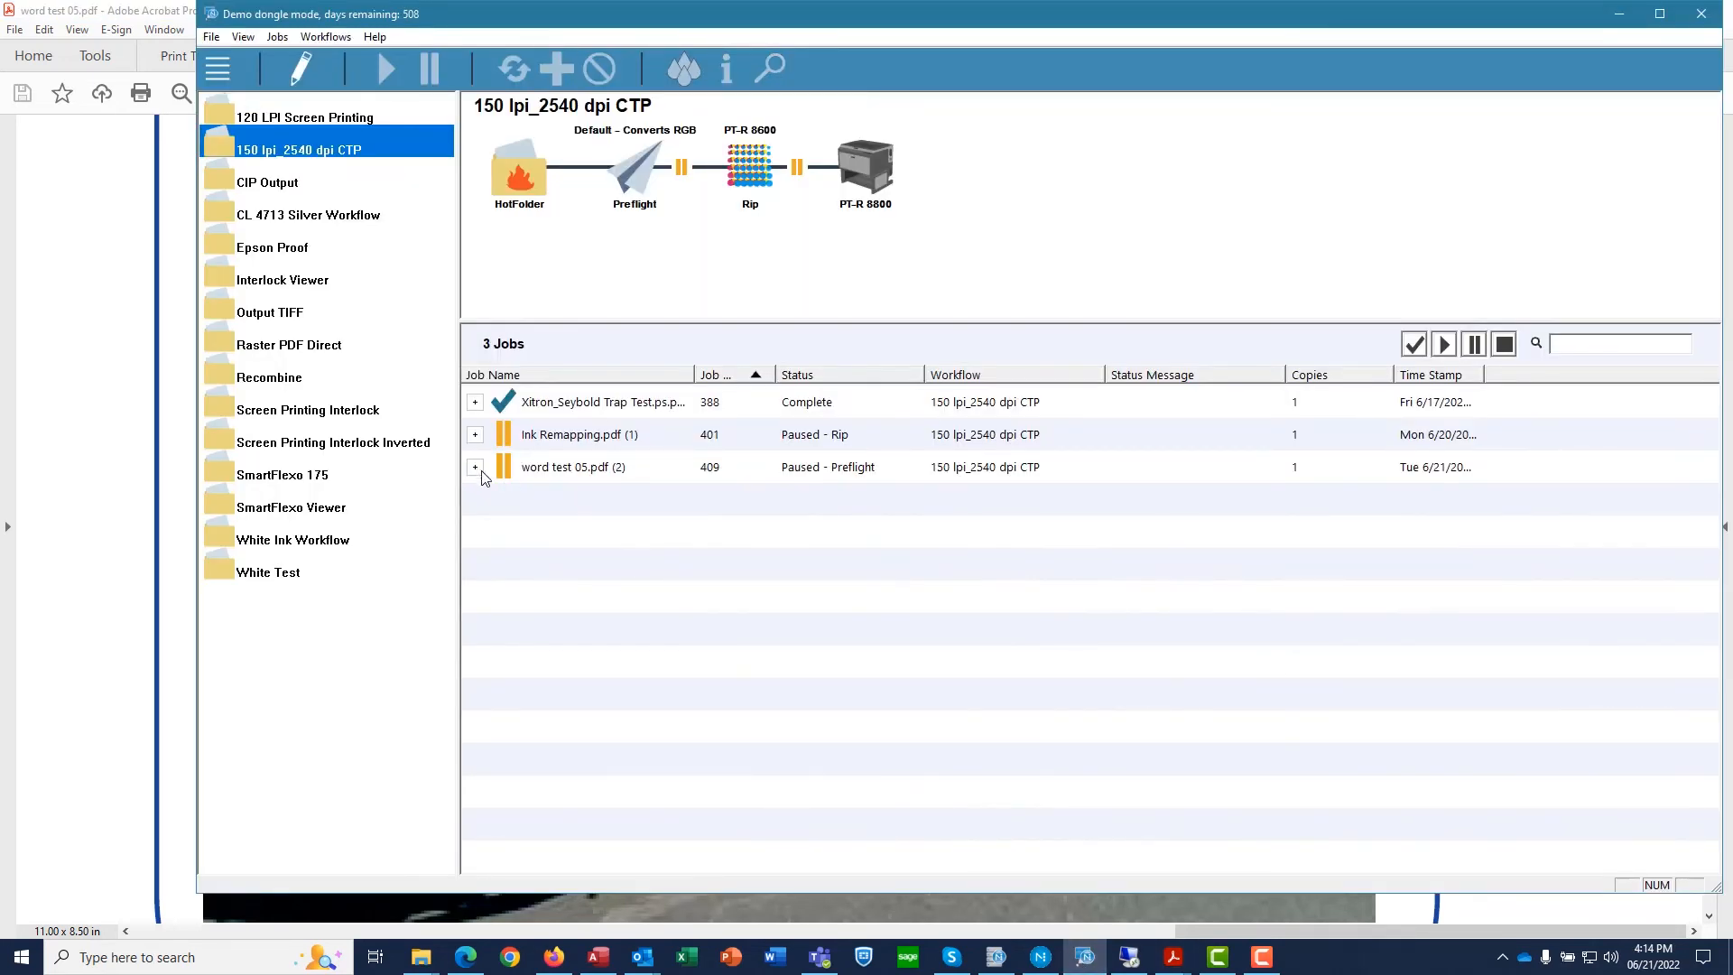
click(573, 466)
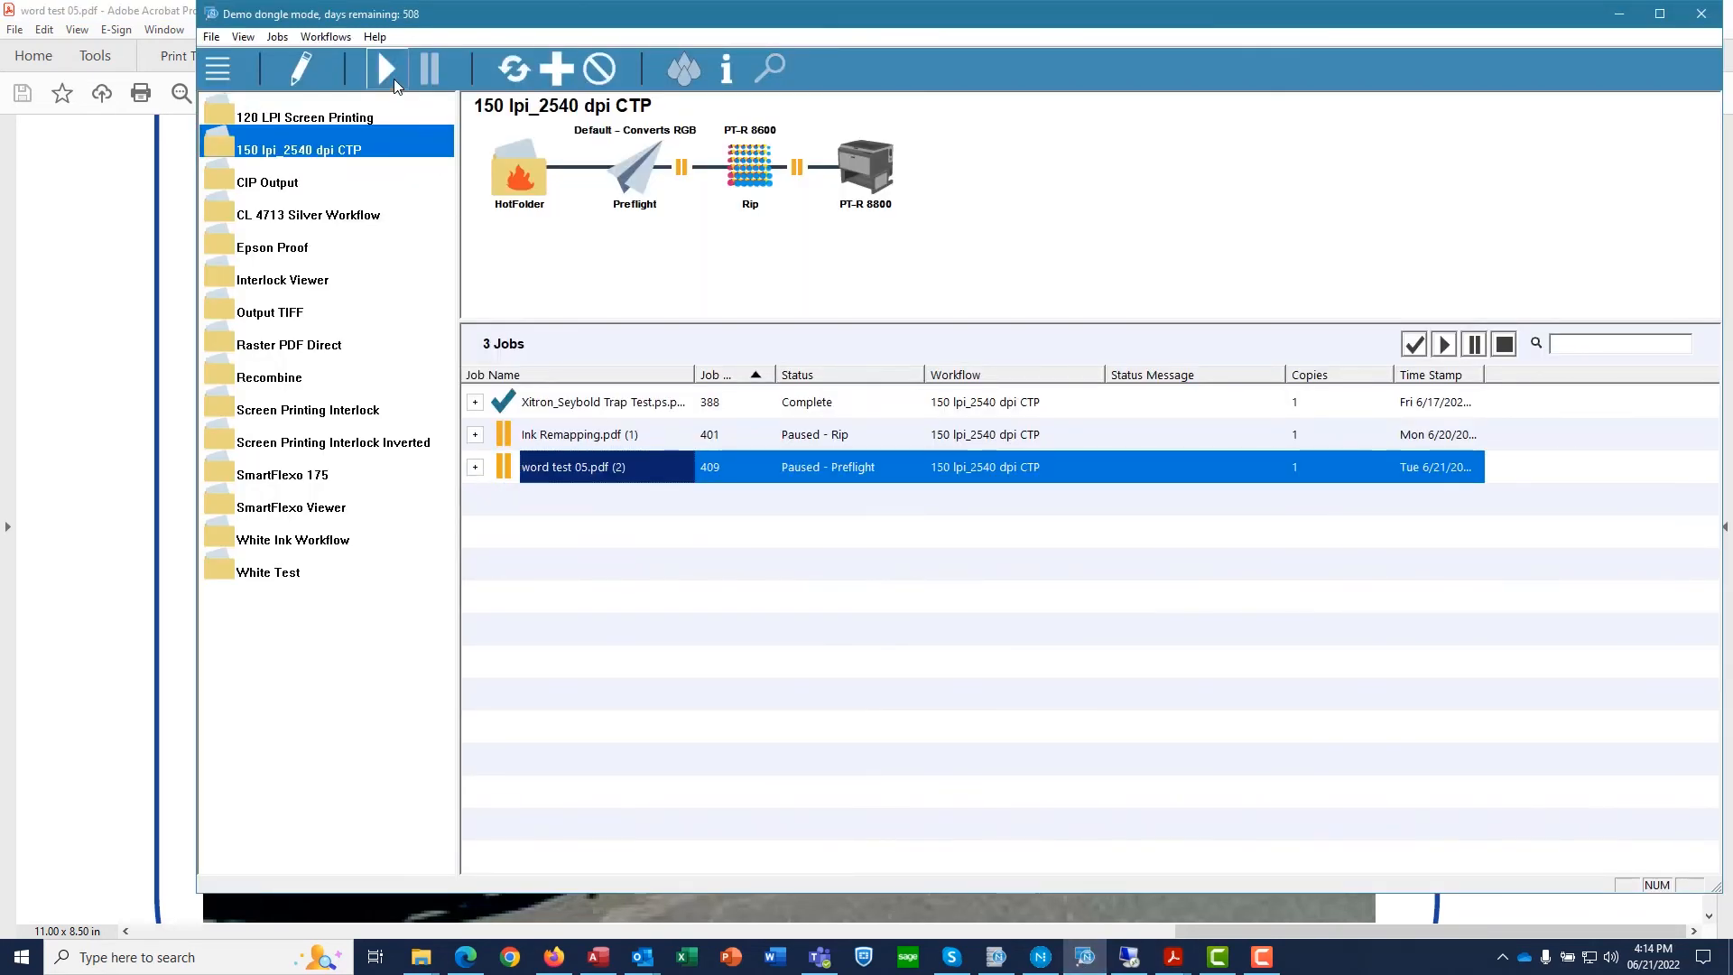
click(388, 68)
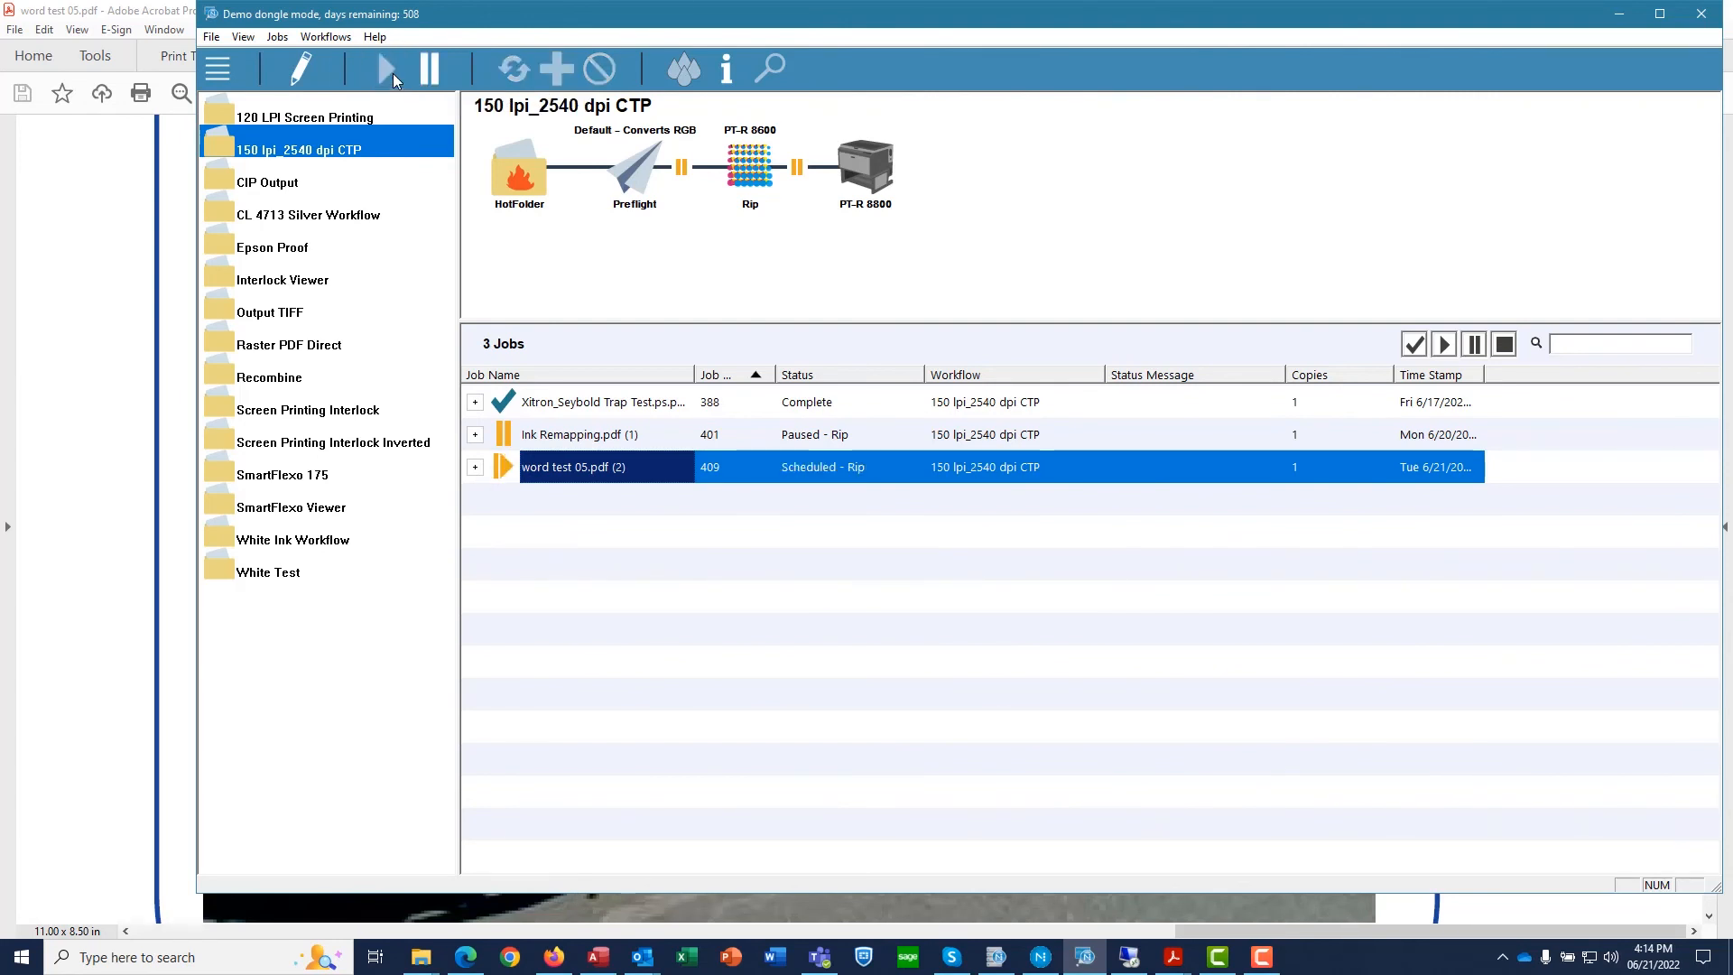